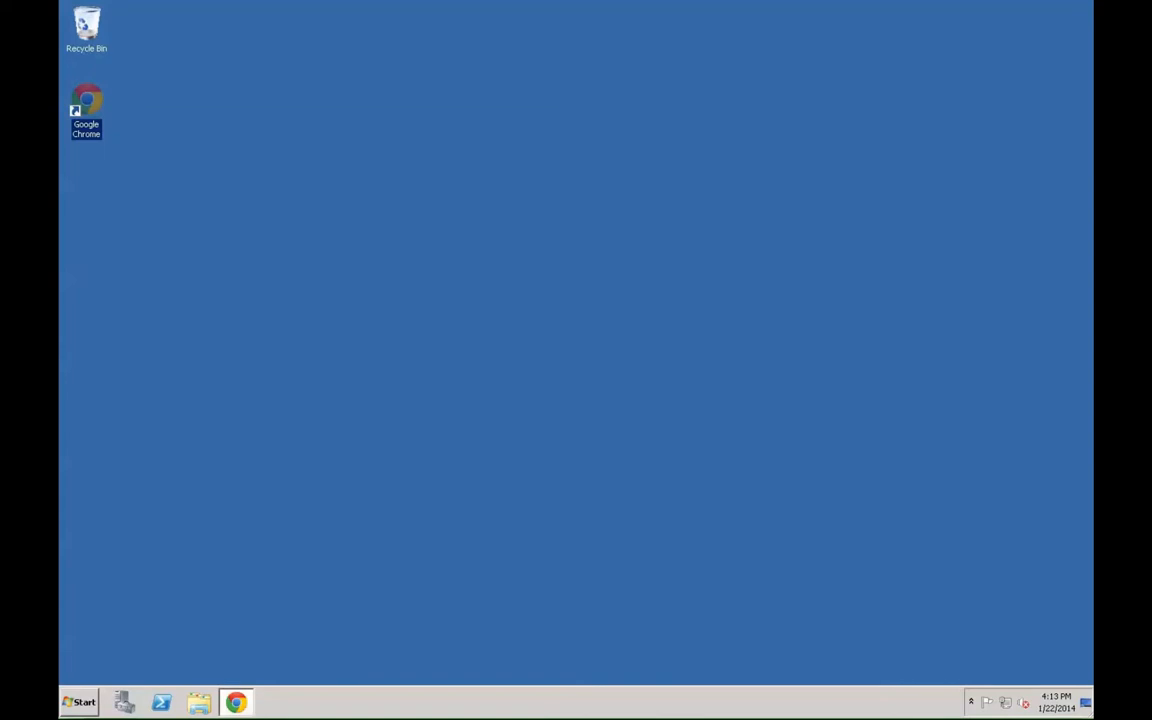
Step: Launch Chrome and fill in the administrator password on the vCAC sign-in page
left_click(236, 702)
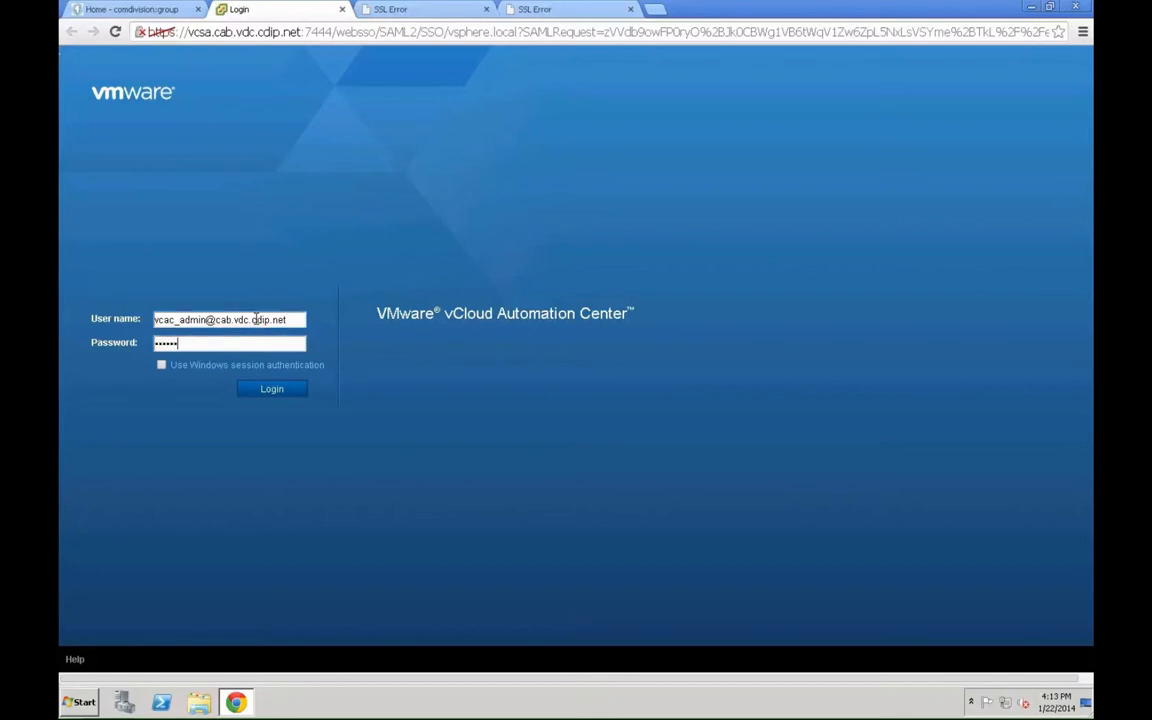
type("password")
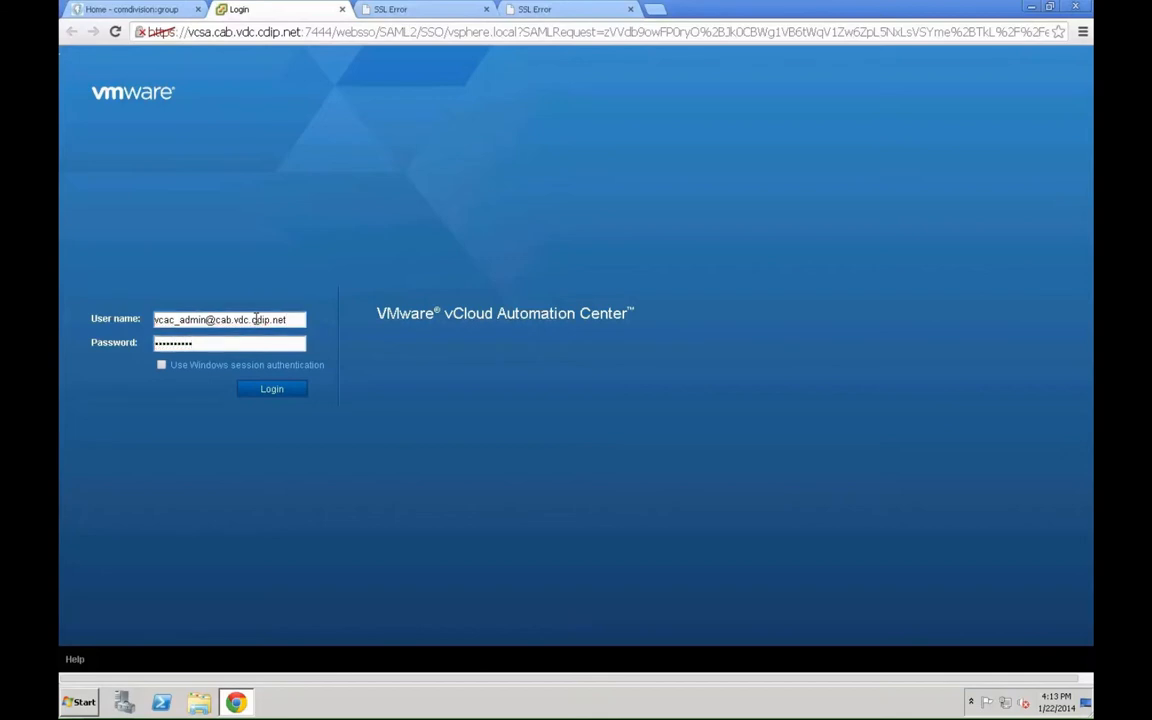
Step: Log in and show the Items machine list with Dev-005 and Dev-001
left_click(271, 389)
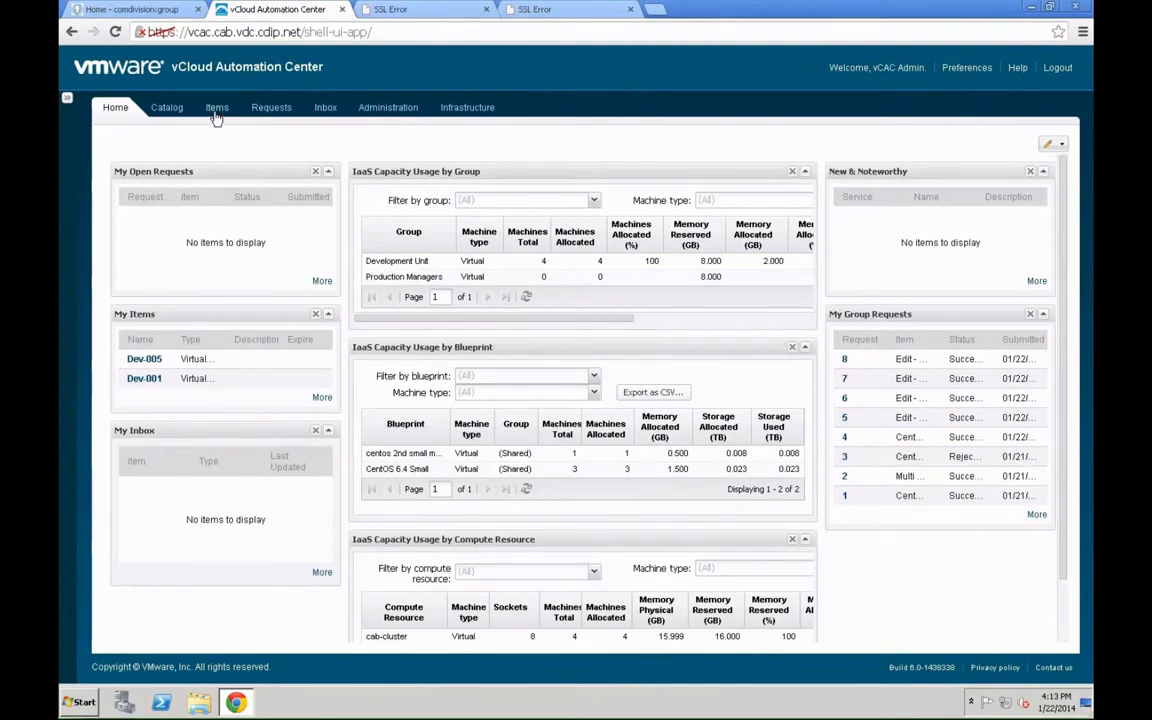
left_click(217, 107)
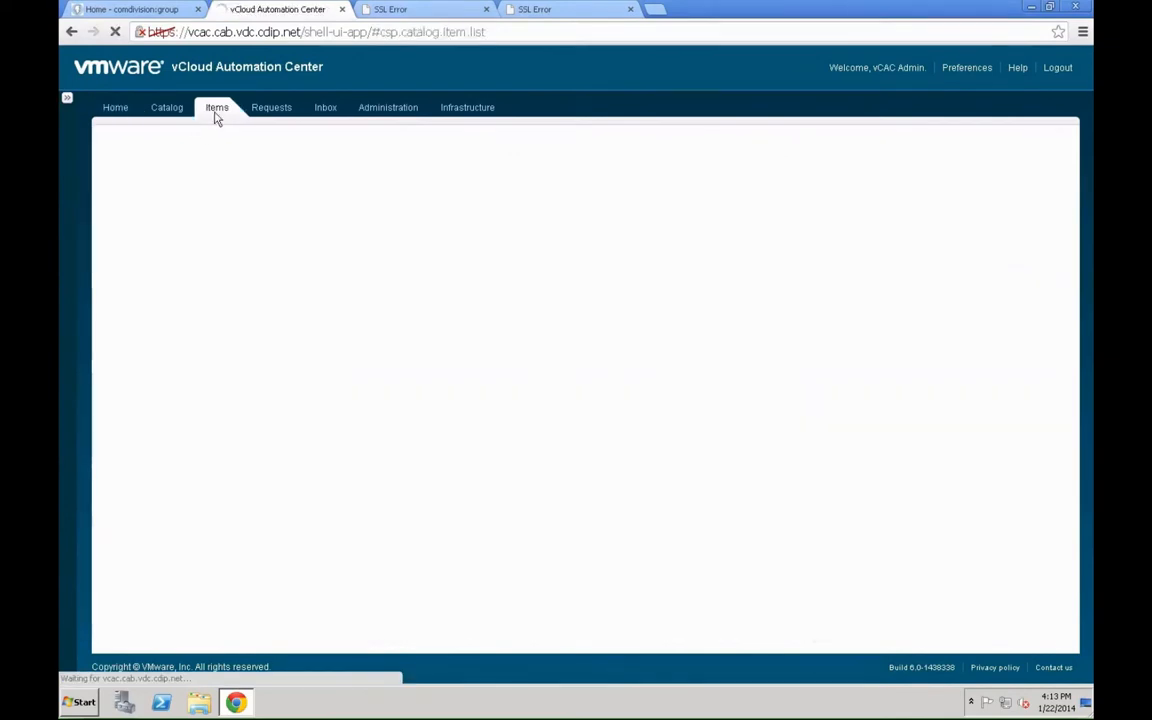
left_click(217, 107)
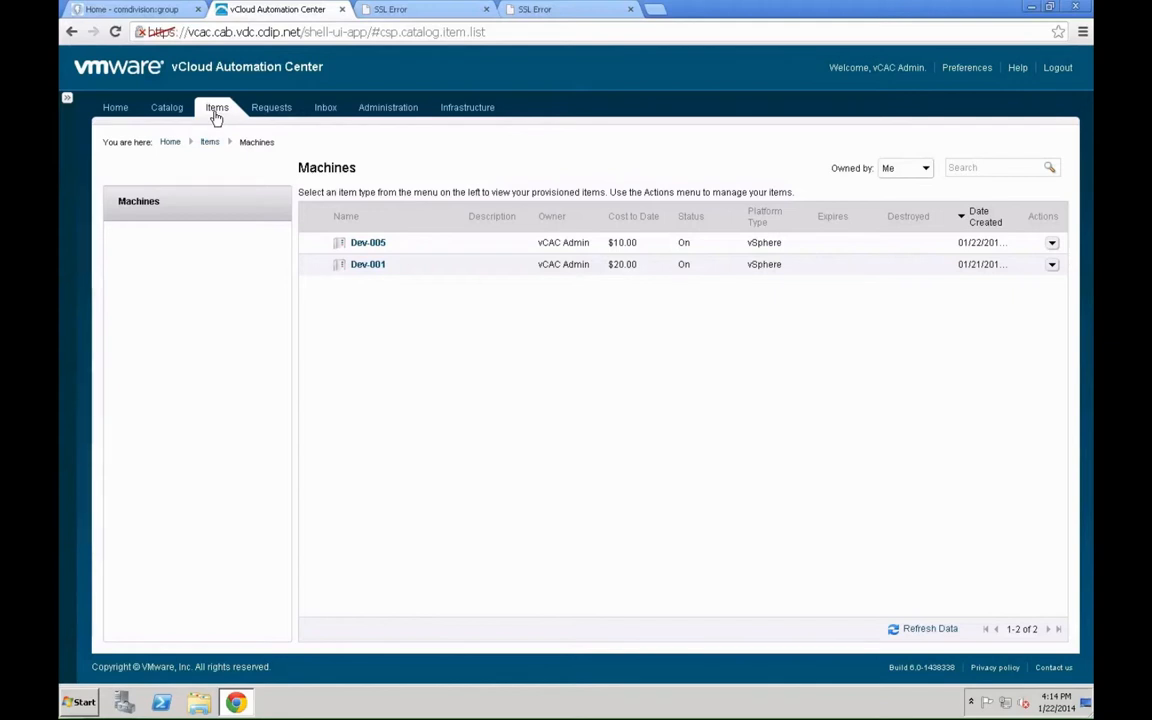
mouse_move(368, 150)
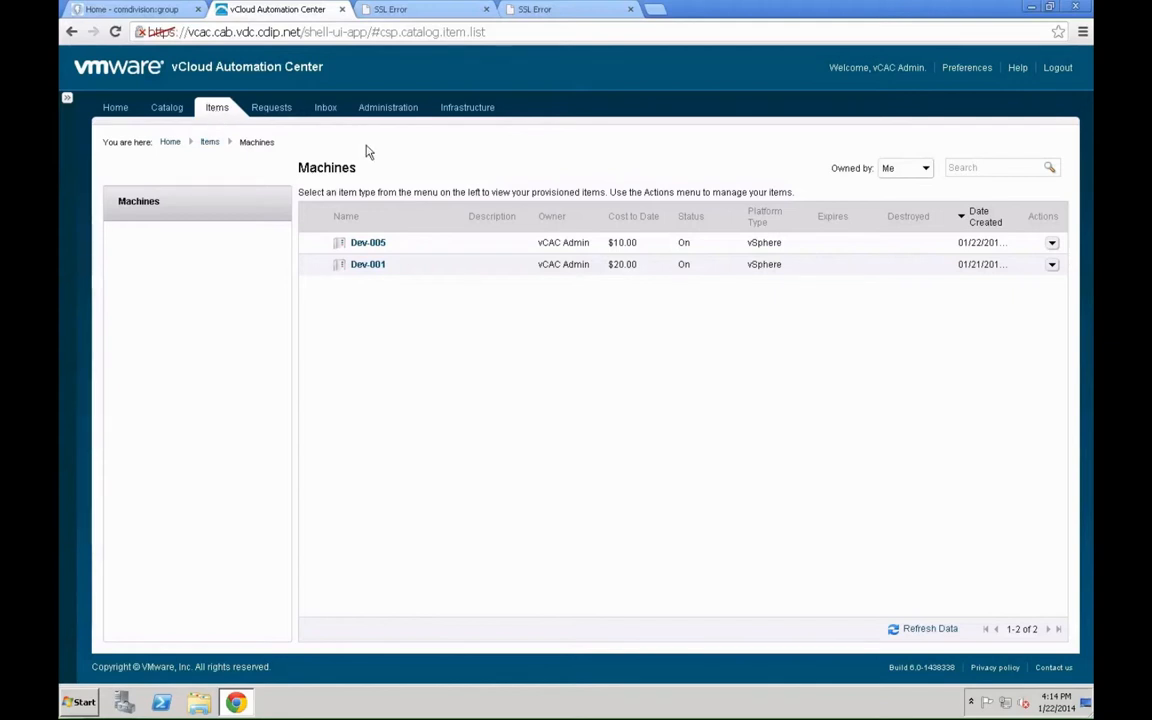
mouse_move(910, 250)
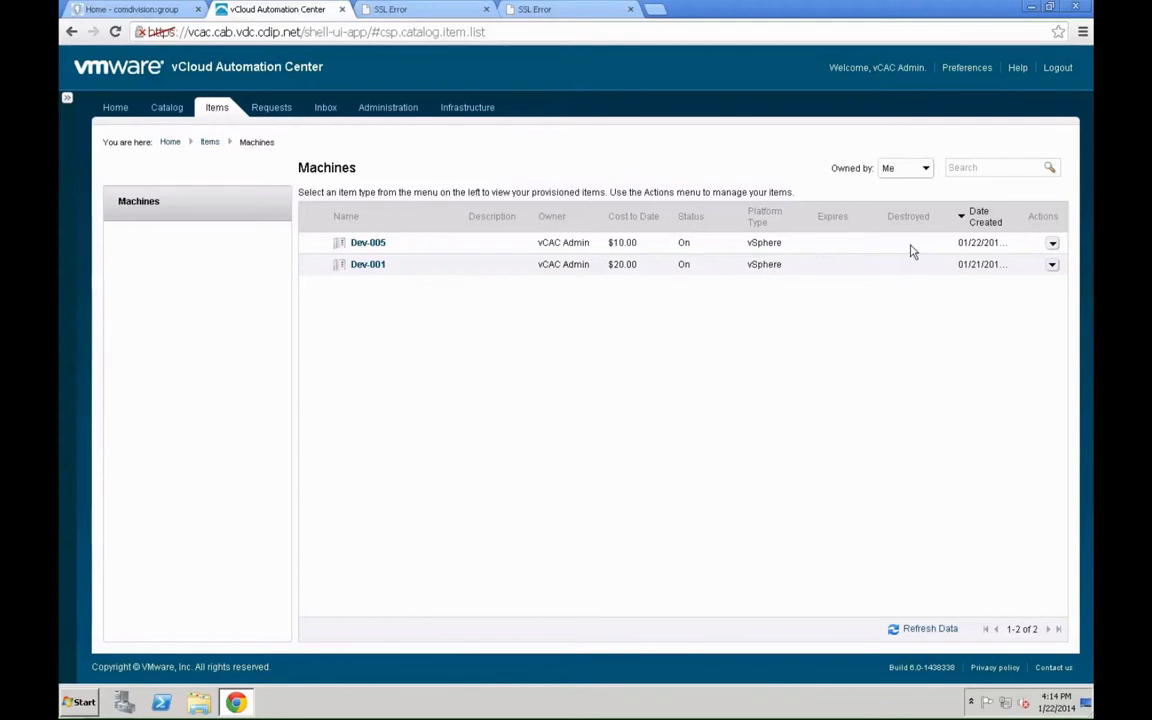
Step: Reconfigure Dev-005 with Memory (MB) set to 768 and submit the request
left_click(1051, 242)
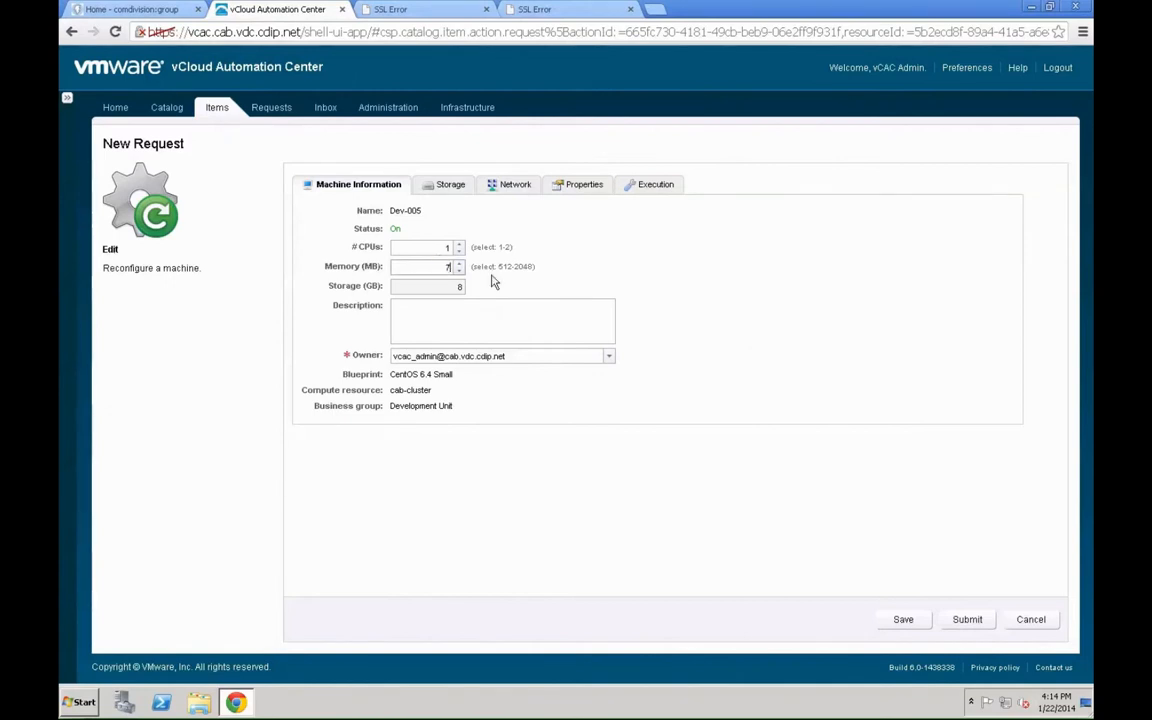
type("768")
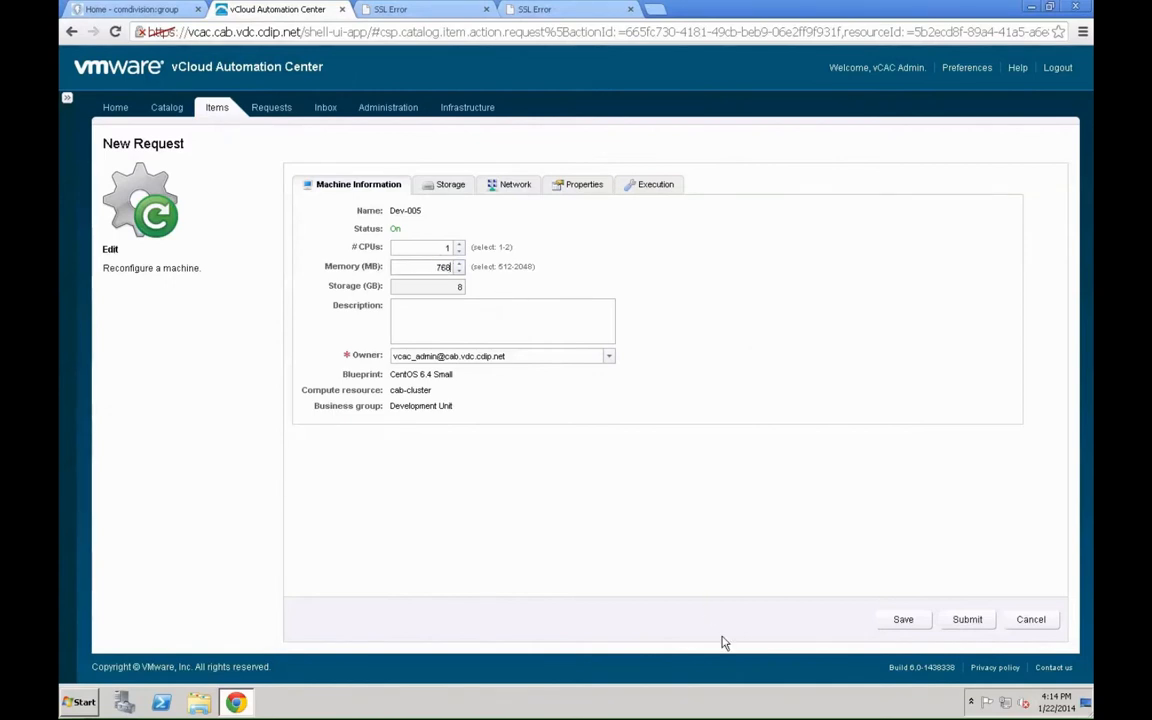
mouse_move(1023, 555)
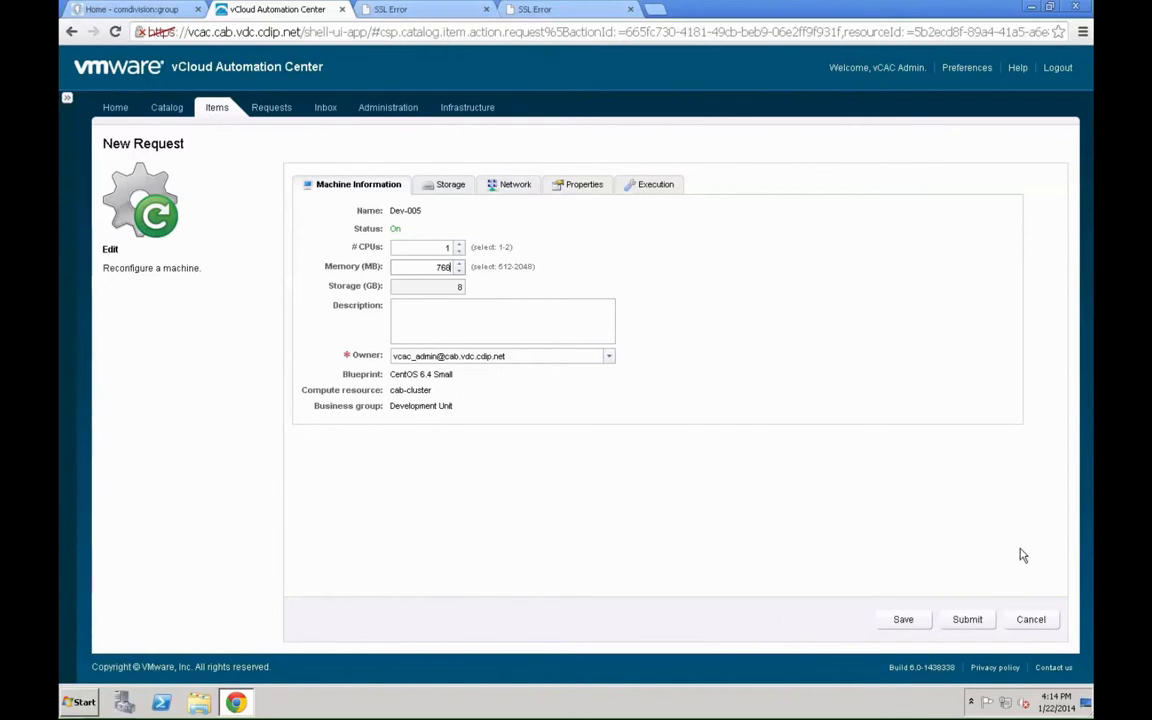
left_click(966, 619)
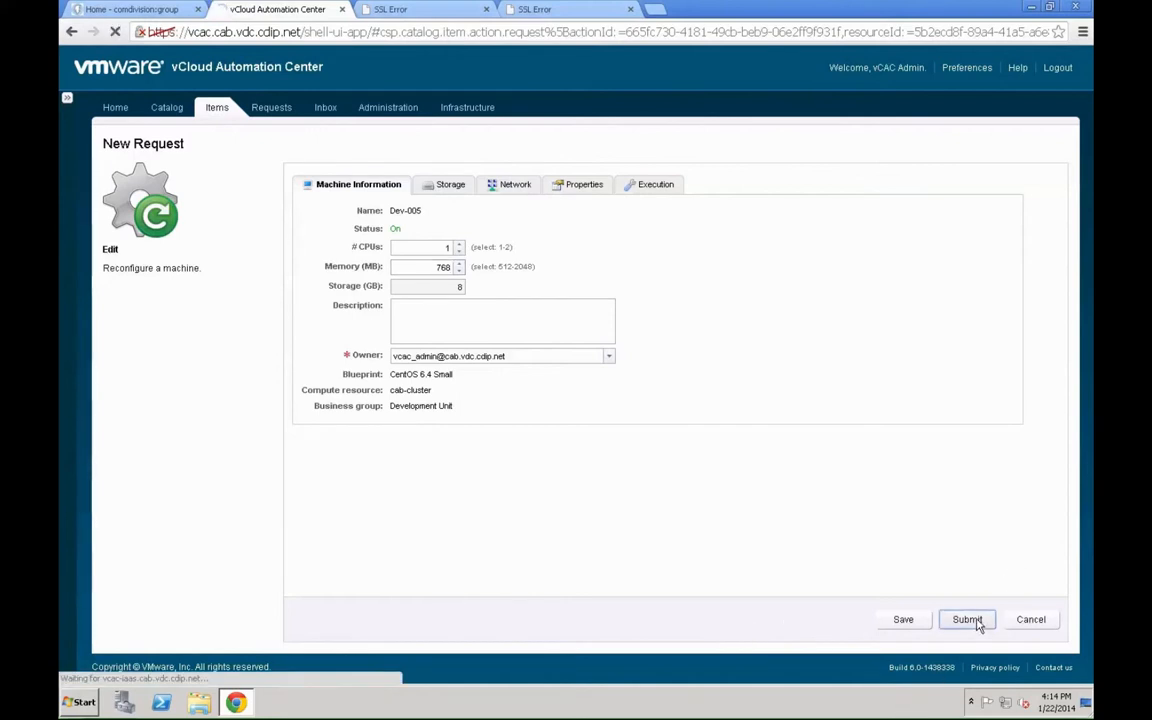
left_click(967, 619)
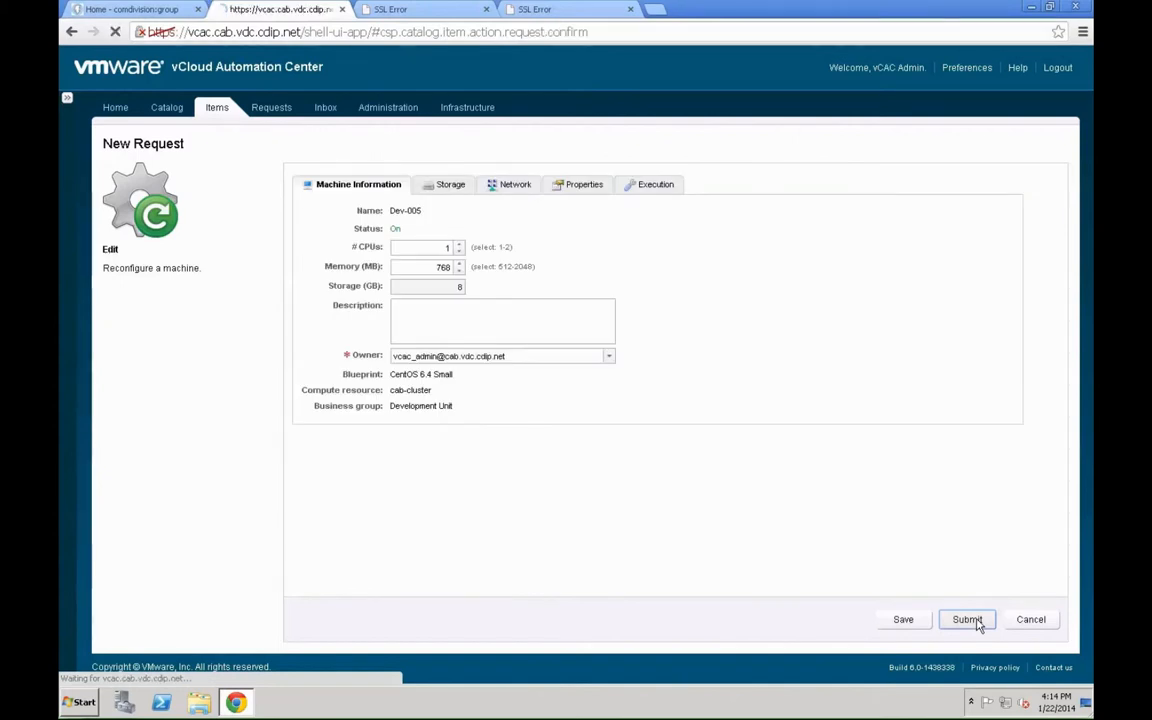
left_click(967, 619)
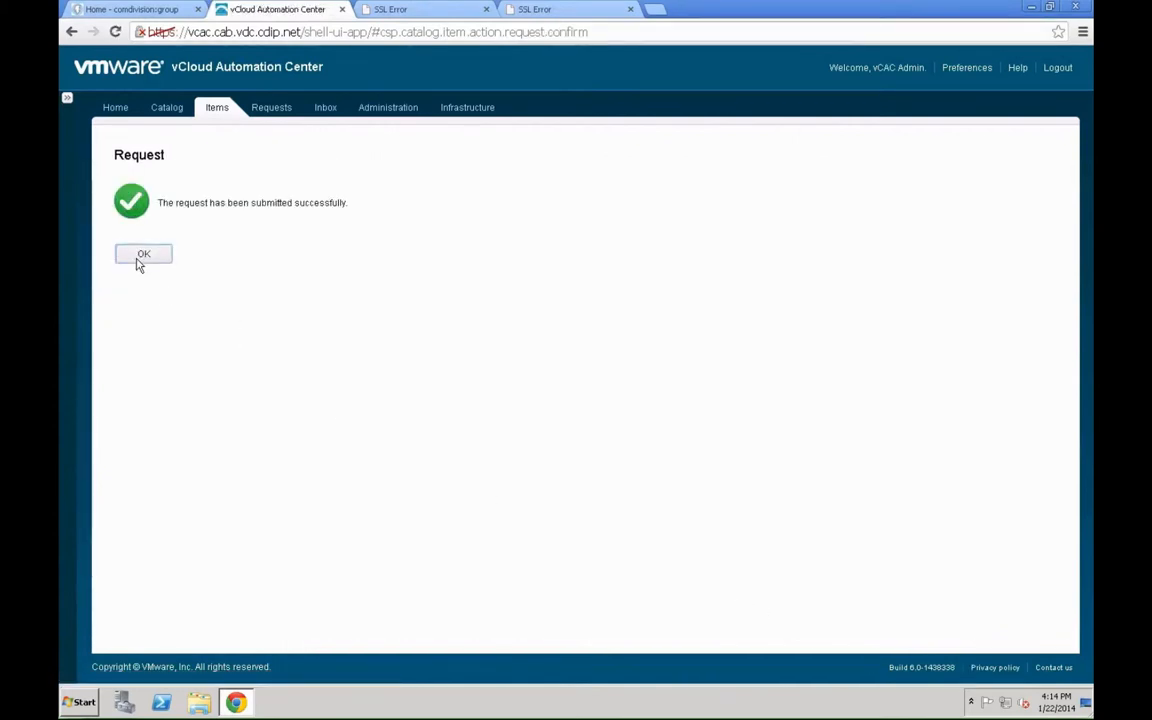
Step: Acknowledge the successful submission with OK and move to the vSphere Web Client
left_click(143, 254)
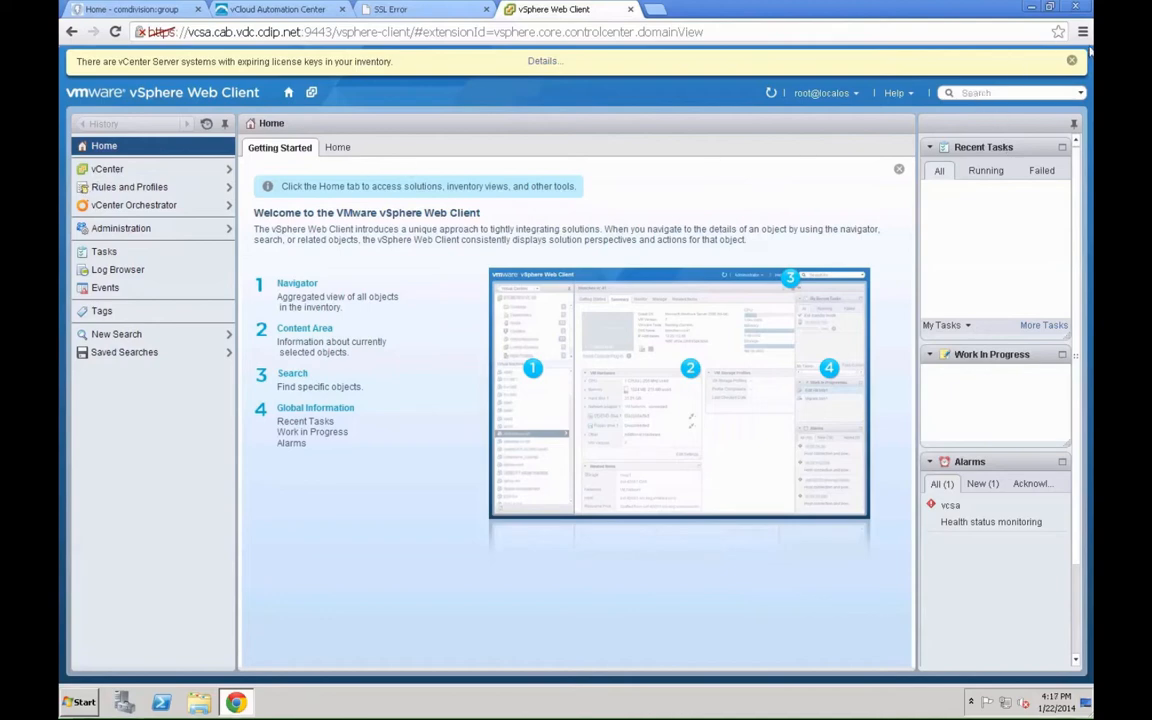
Step: Search the inventory for 'Dev' and show Dev-005's Summary with 768 MB memory
left_click(1071, 61)
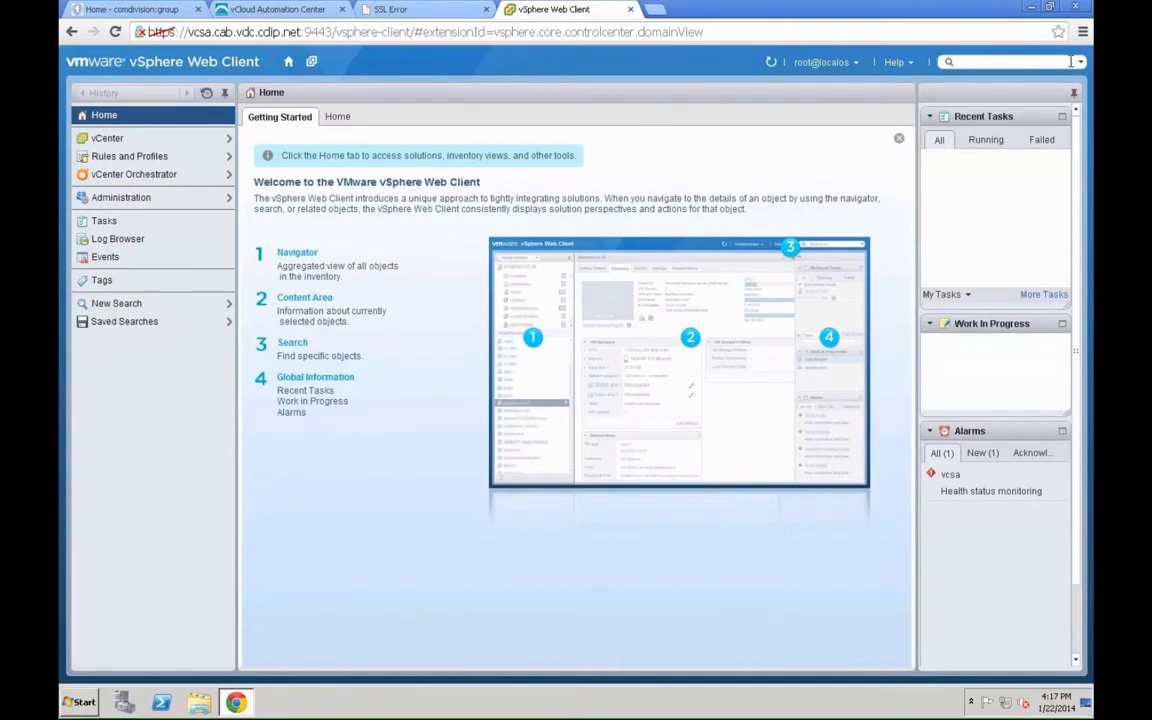
type("Dev-")
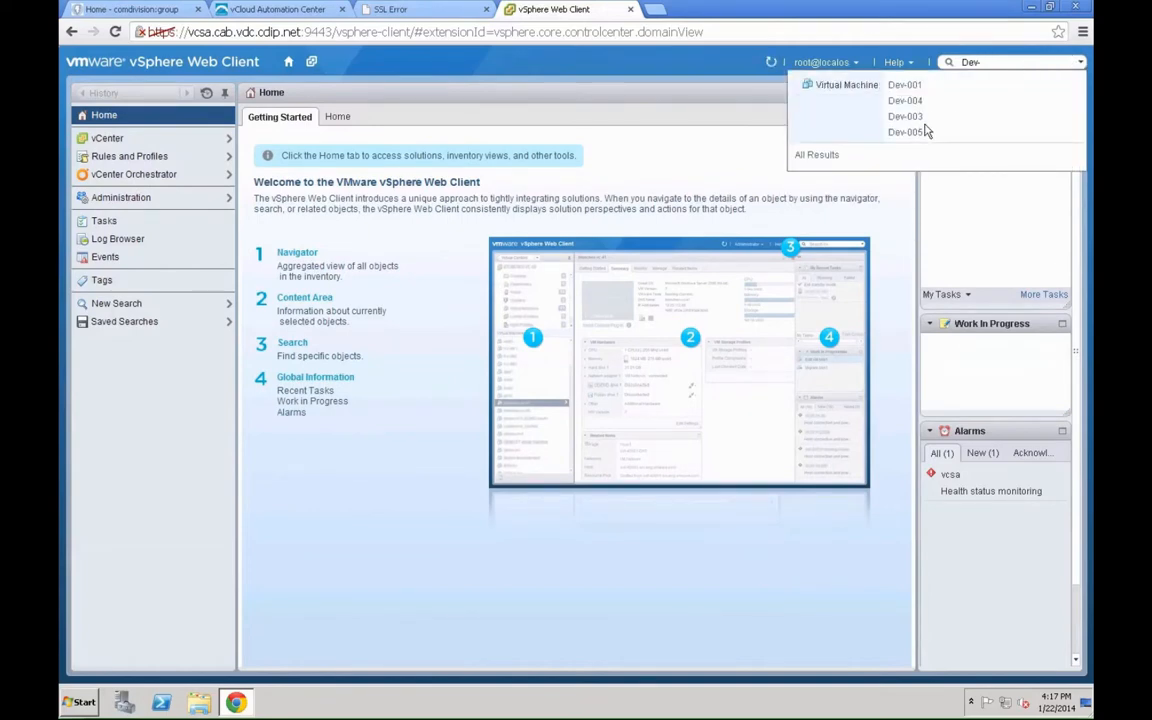
left_click(905, 131)
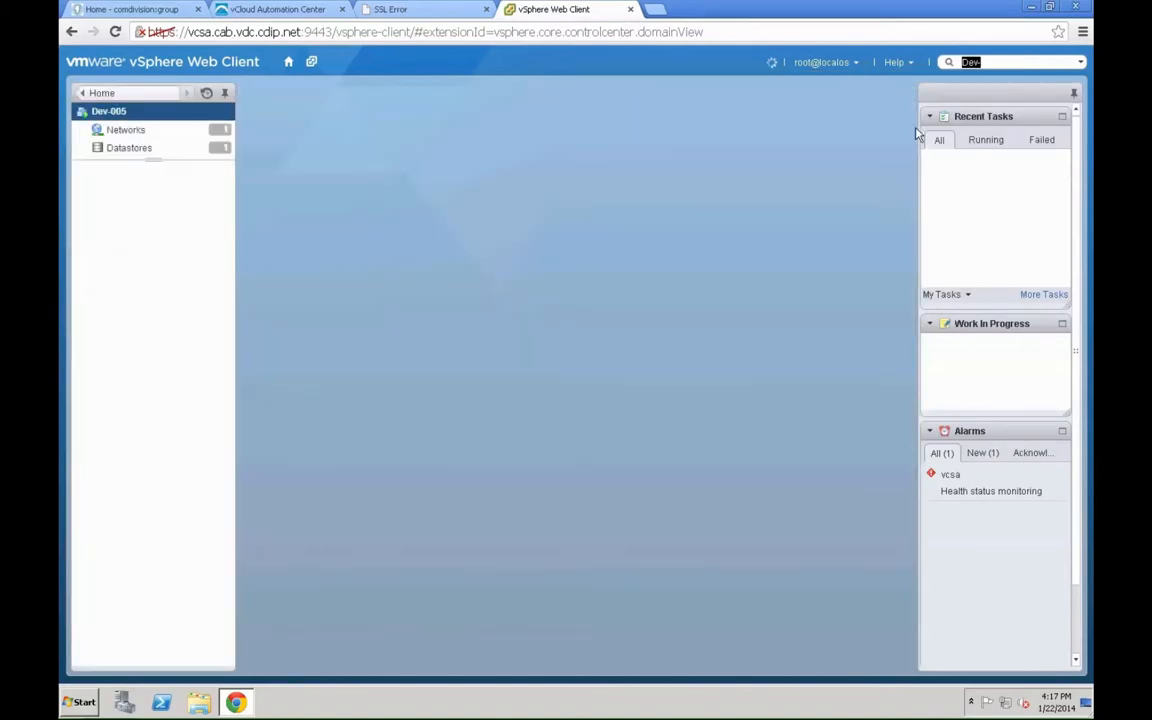
left_click(108, 111)
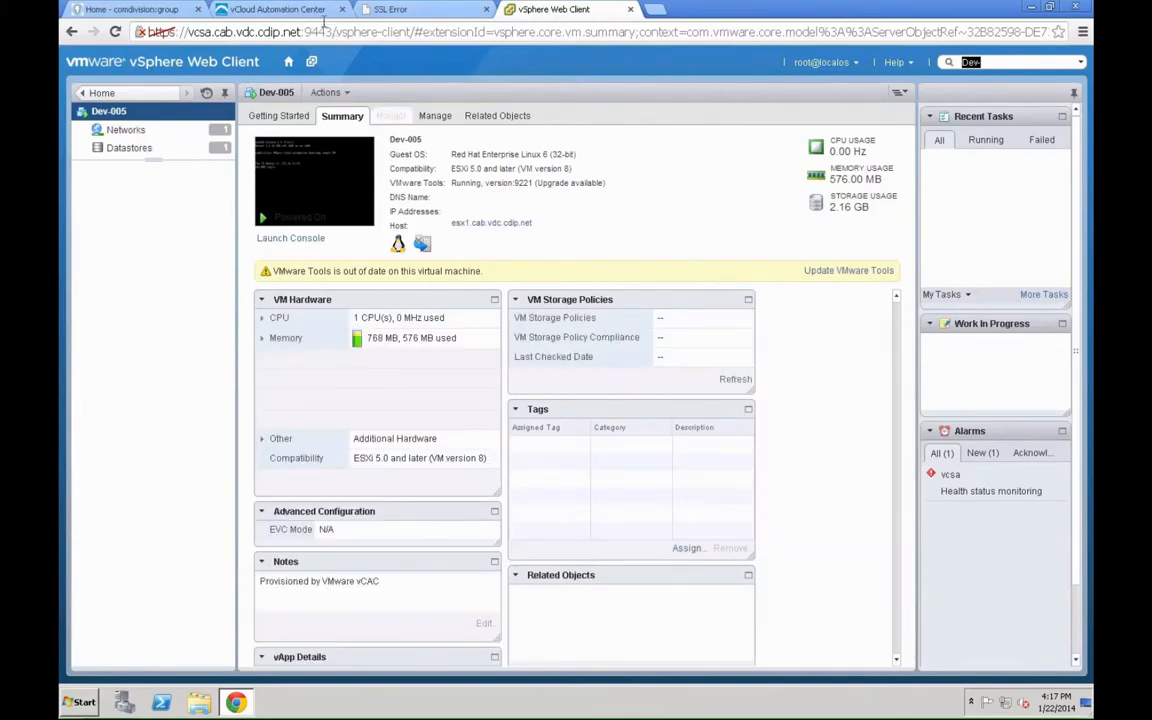
Step: Return to vCAC, check the Requests list, then show my Items machine list again
left_click(275, 9)
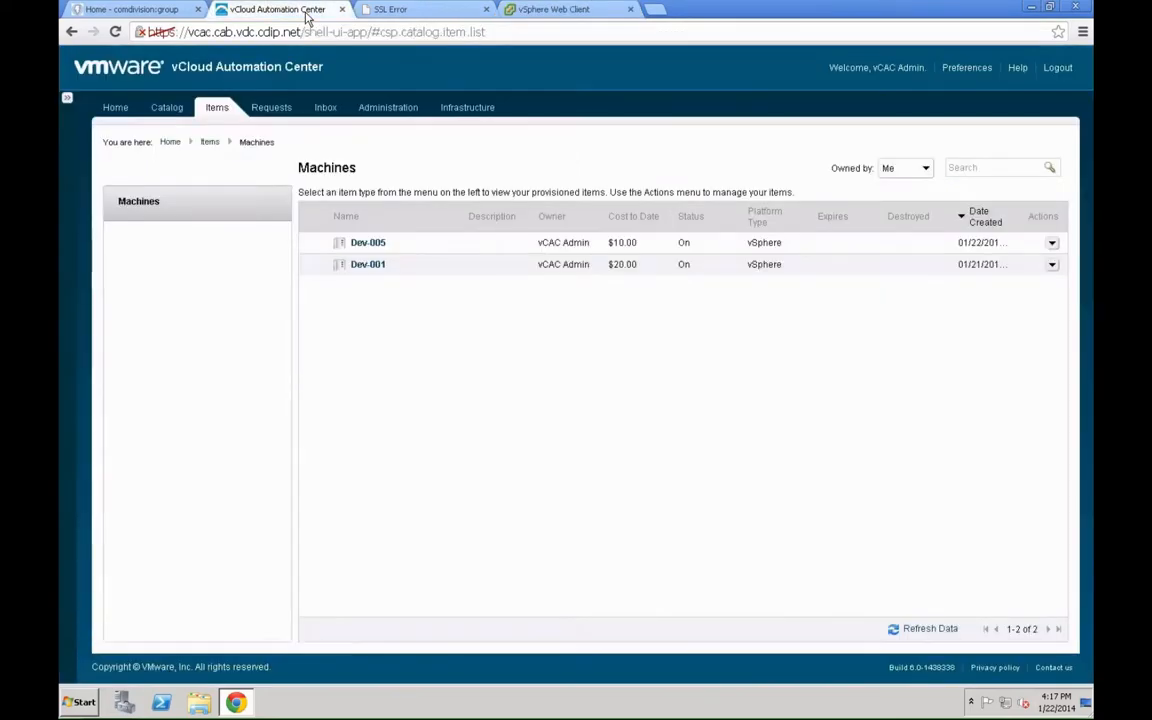
mouse_move(430, 157)
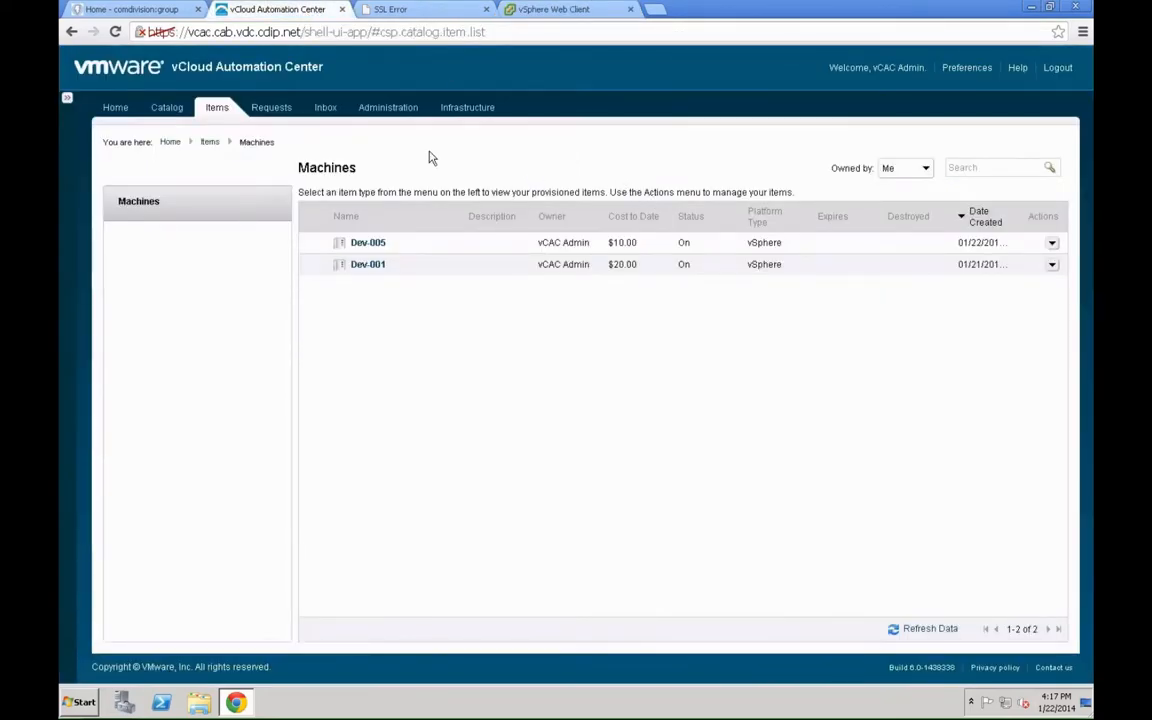
left_click(271, 107)
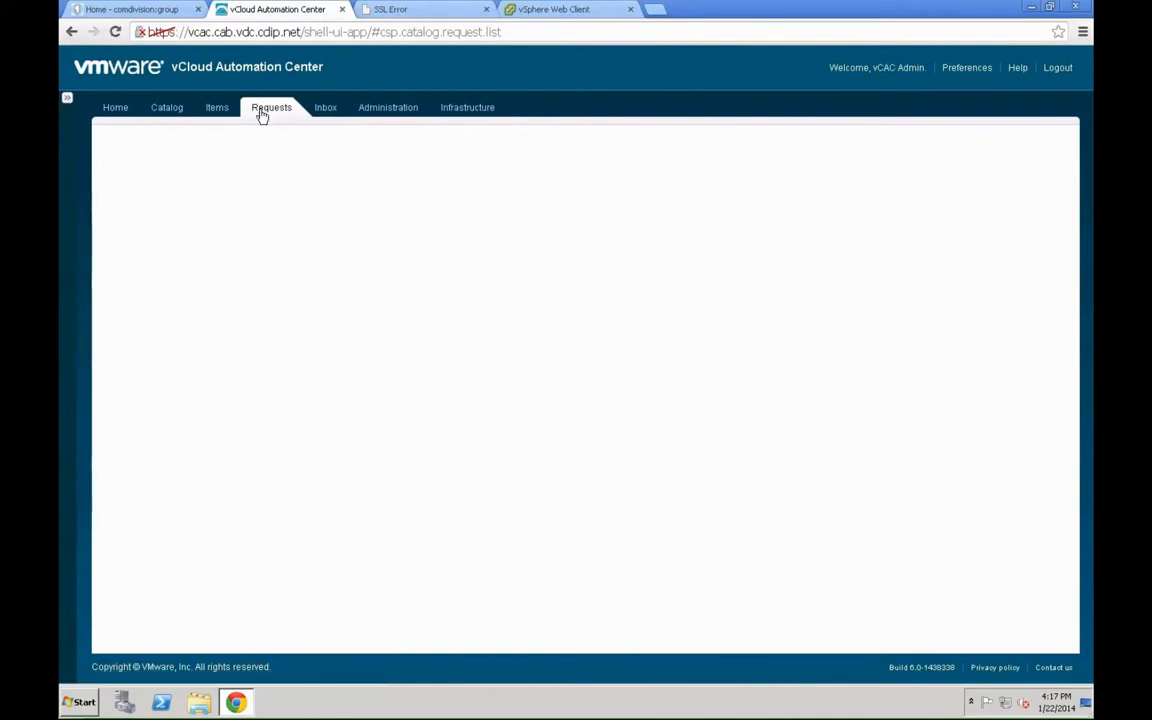
left_click(271, 107)
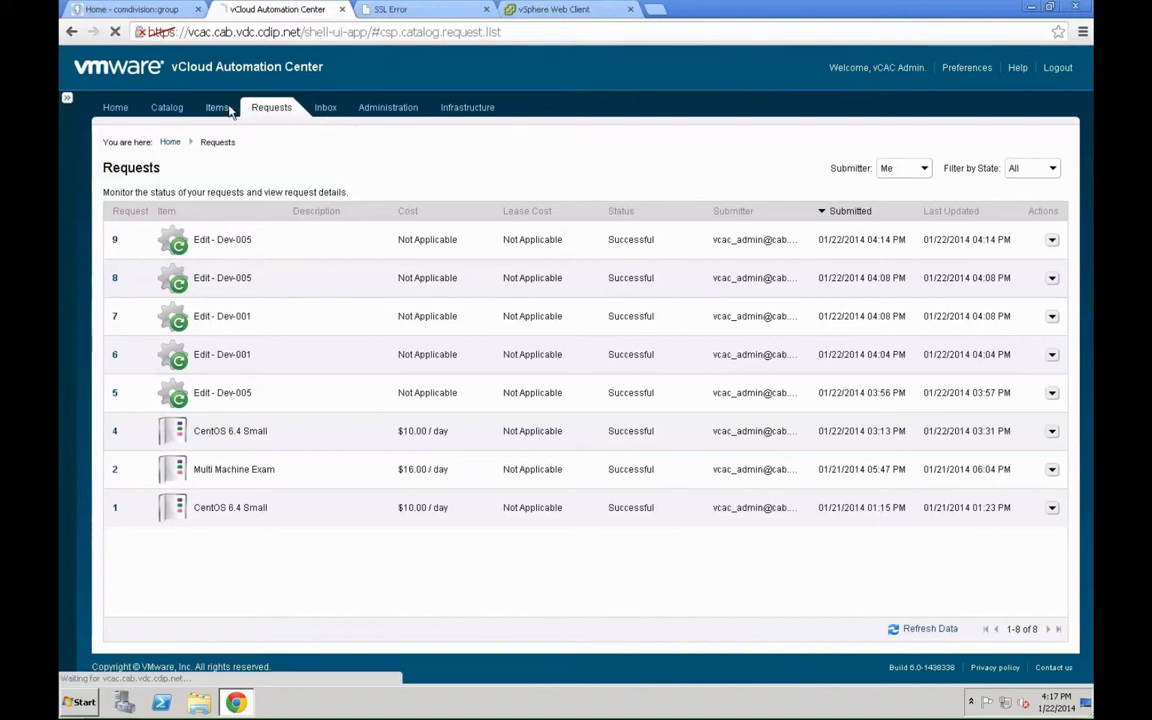
left_click(217, 107)
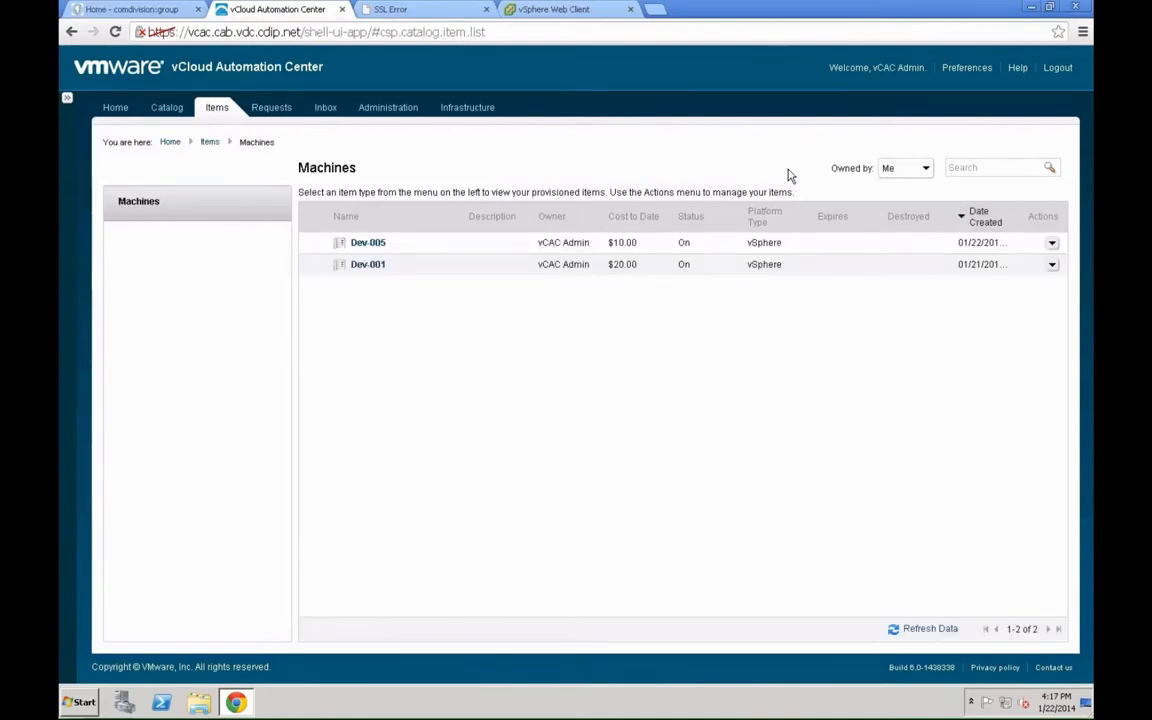
Step: View Dev-001's details and its Snapshots list showing MasterLinkedCloneSnapshot
left_click(1051, 265)
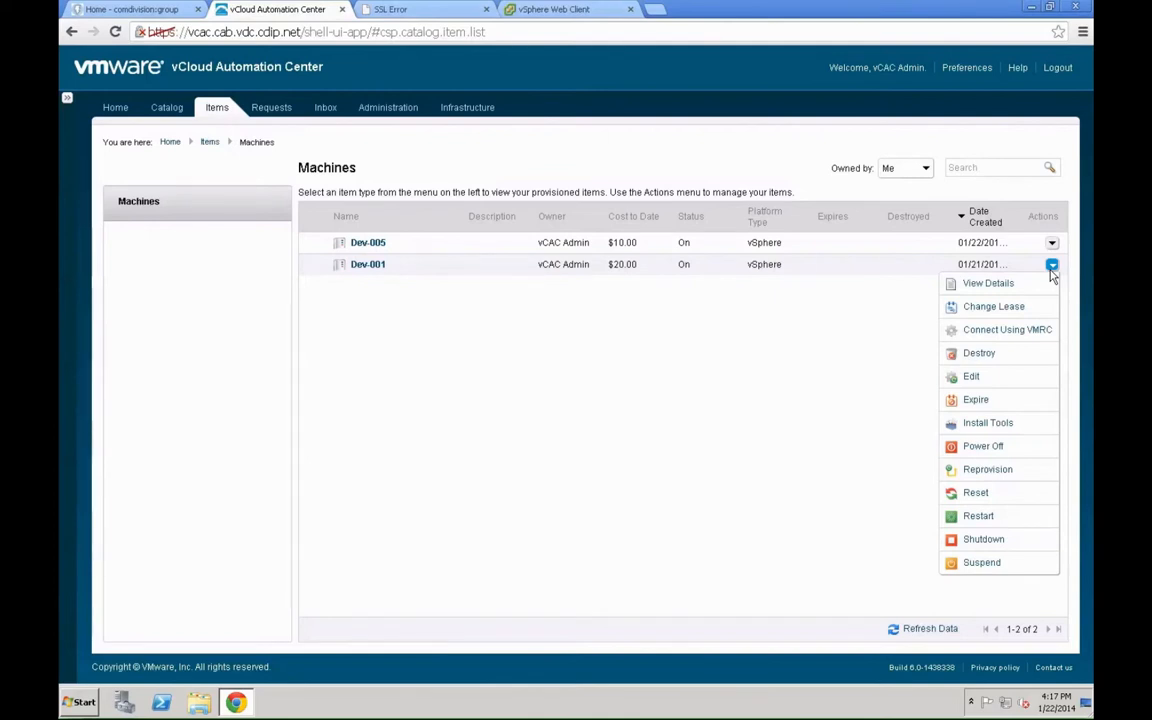
mouse_move(1012, 283)
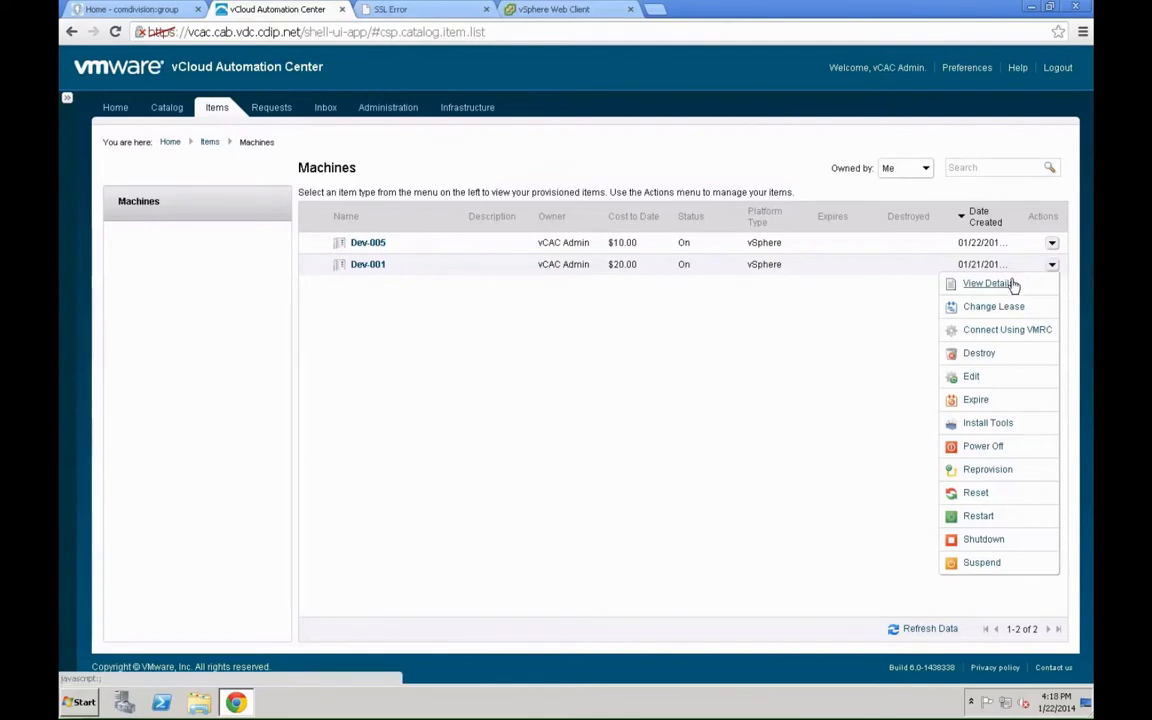
left_click(987, 283)
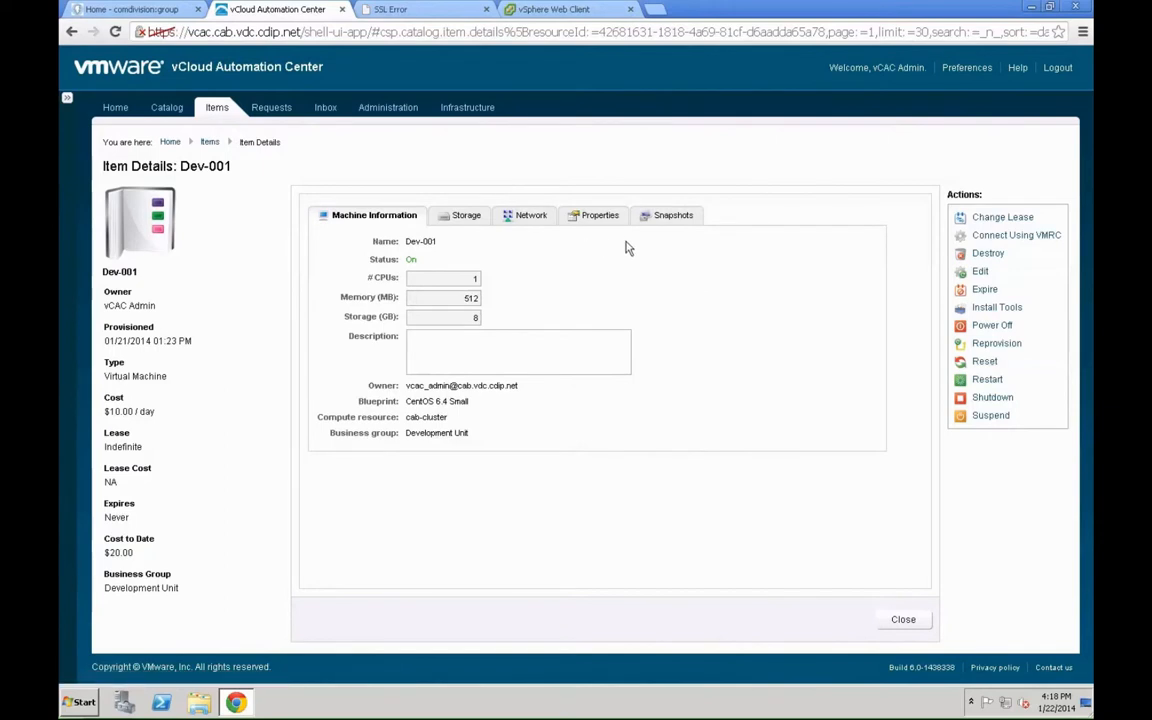
left_click(667, 215)
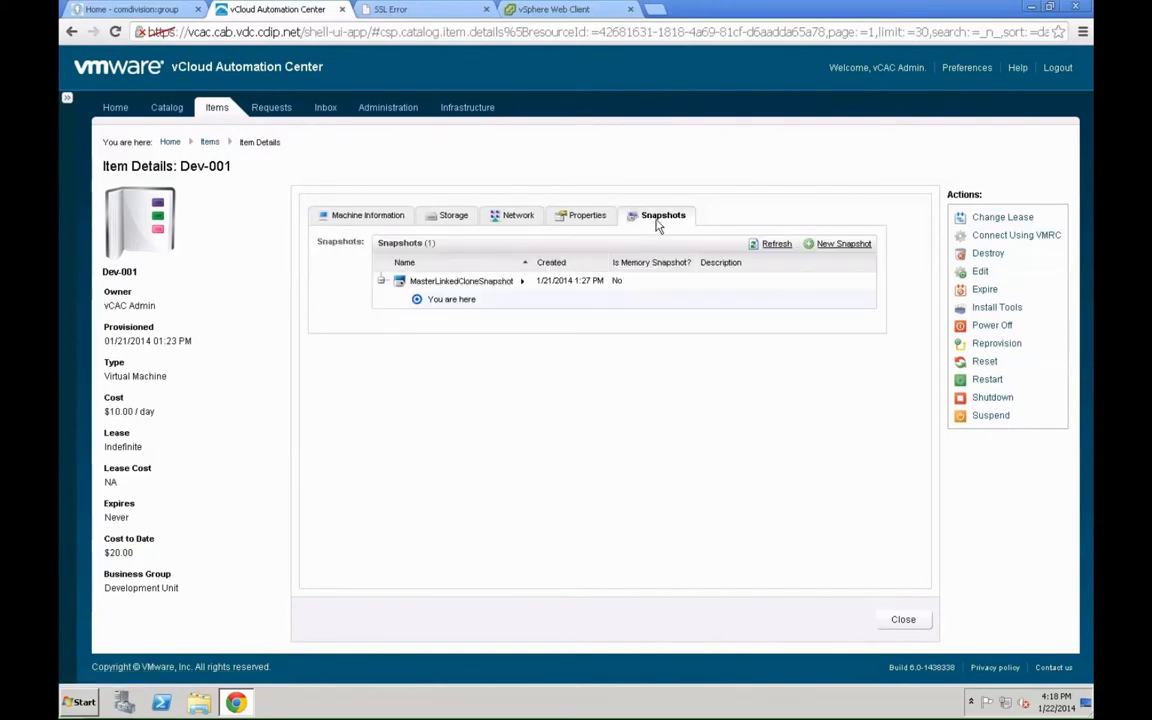
left_click(843, 243)
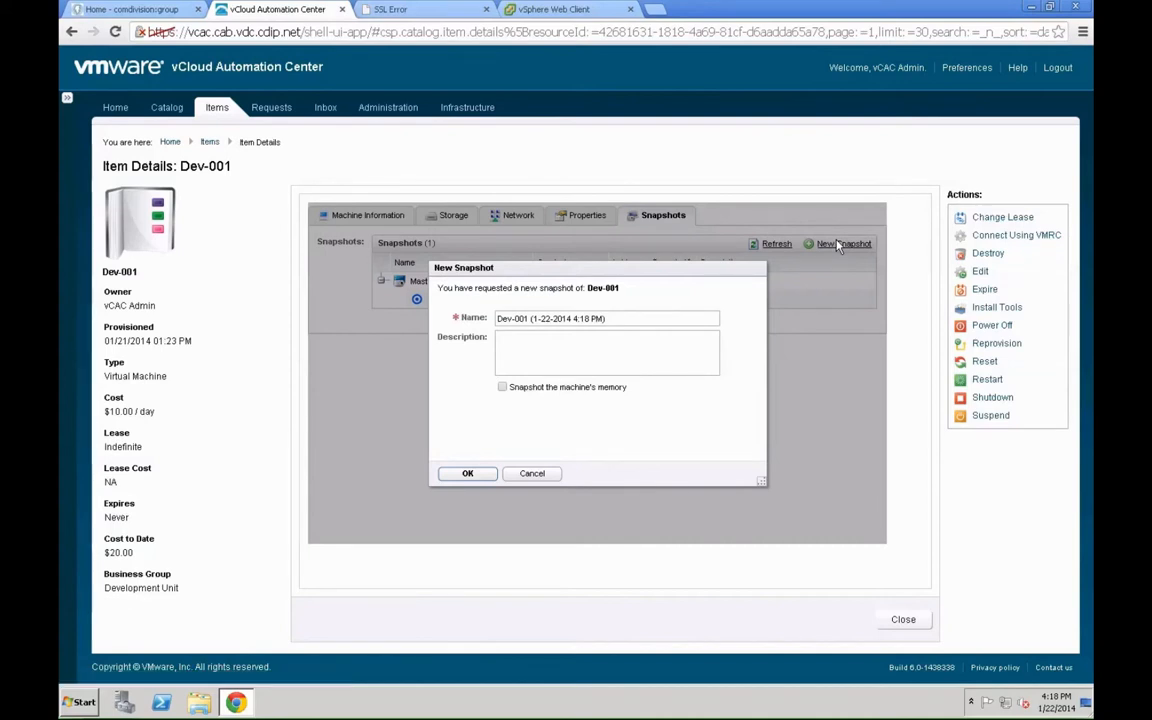
triple_click(607, 318)
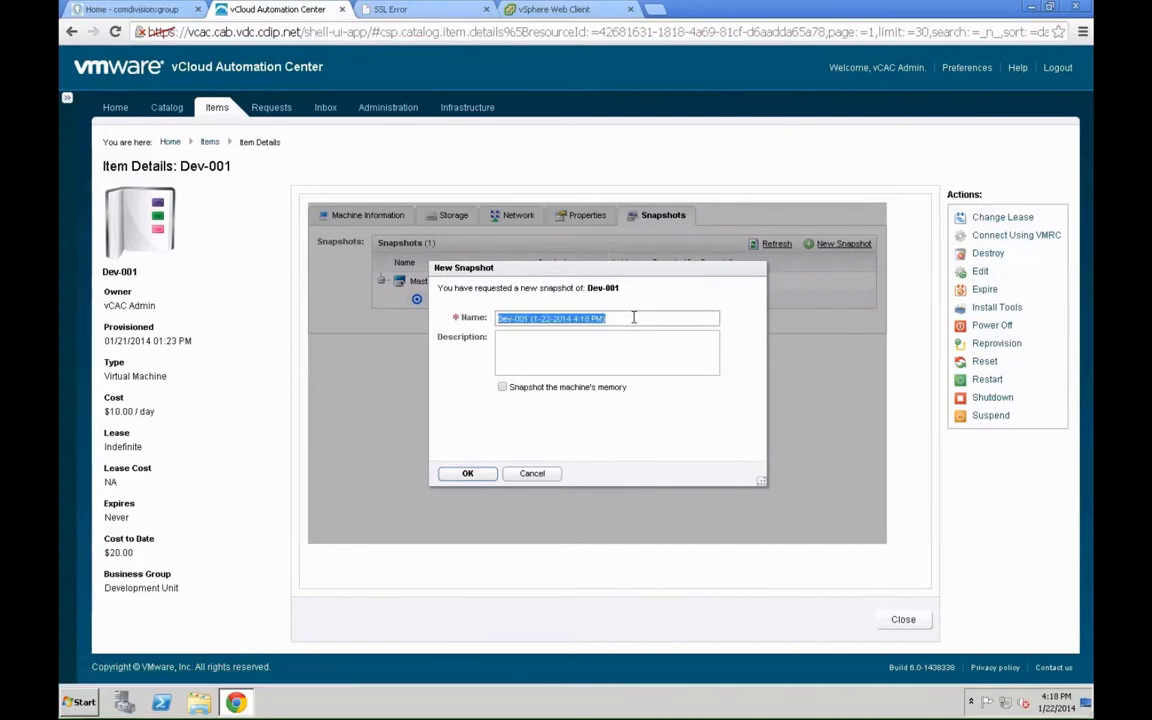
type("Snapshot-001")
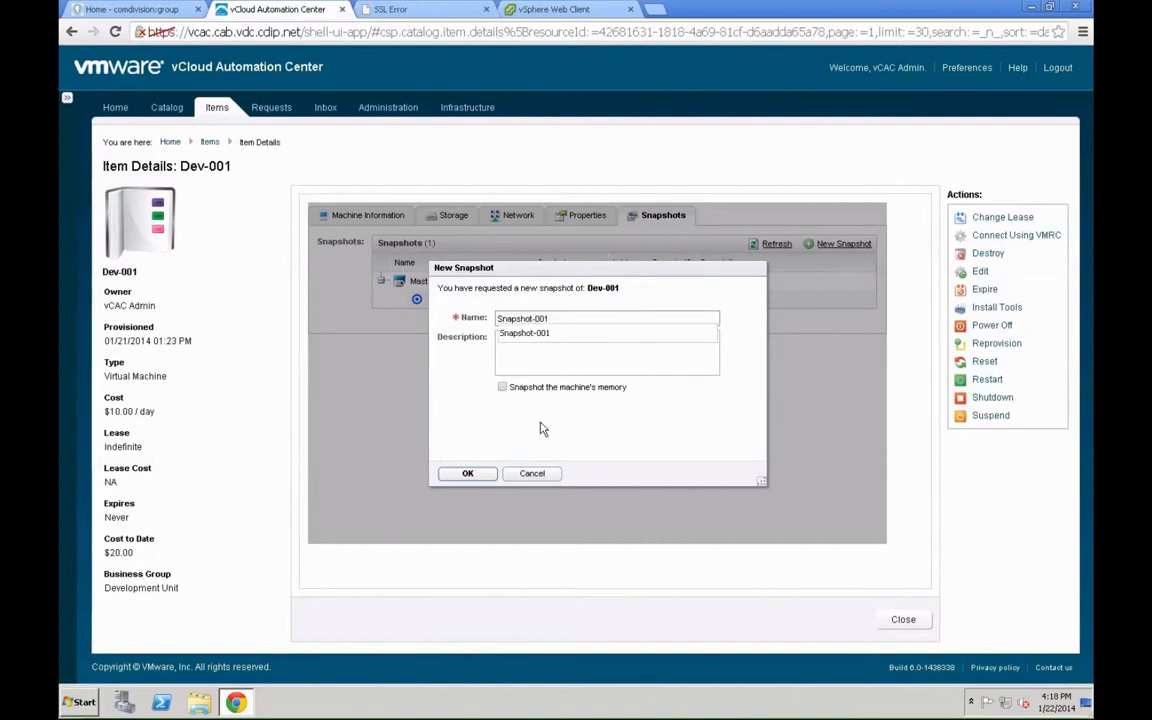
left_click(467, 473)
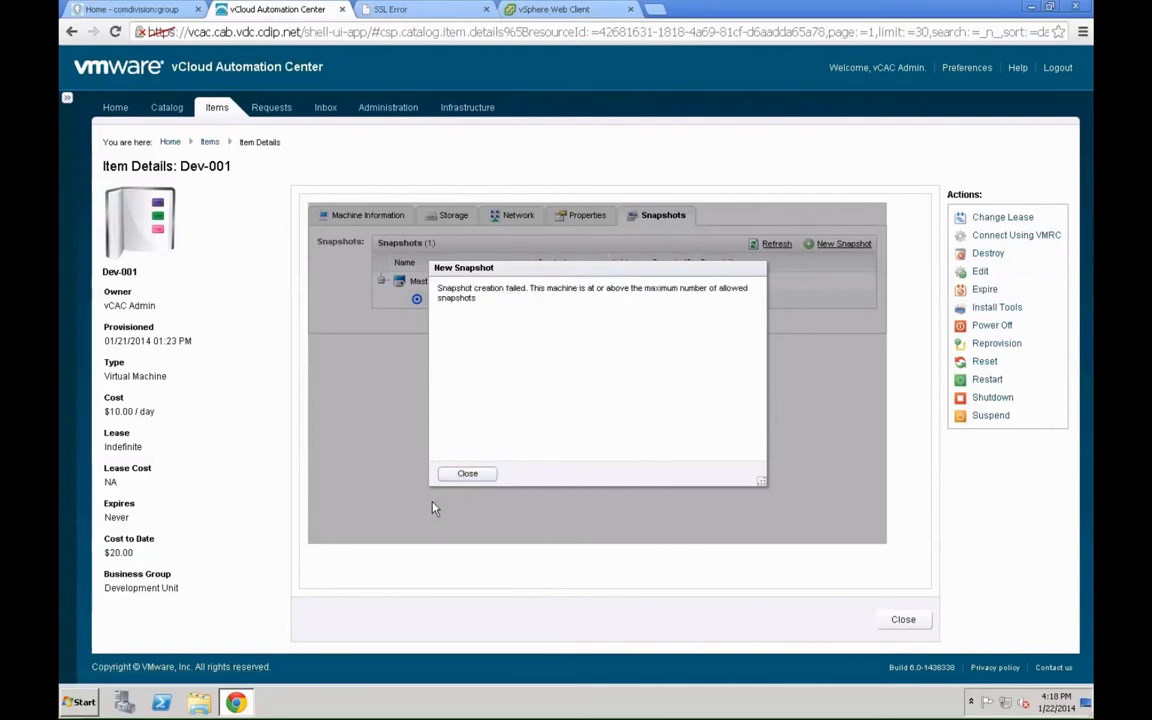
left_click(467, 473)
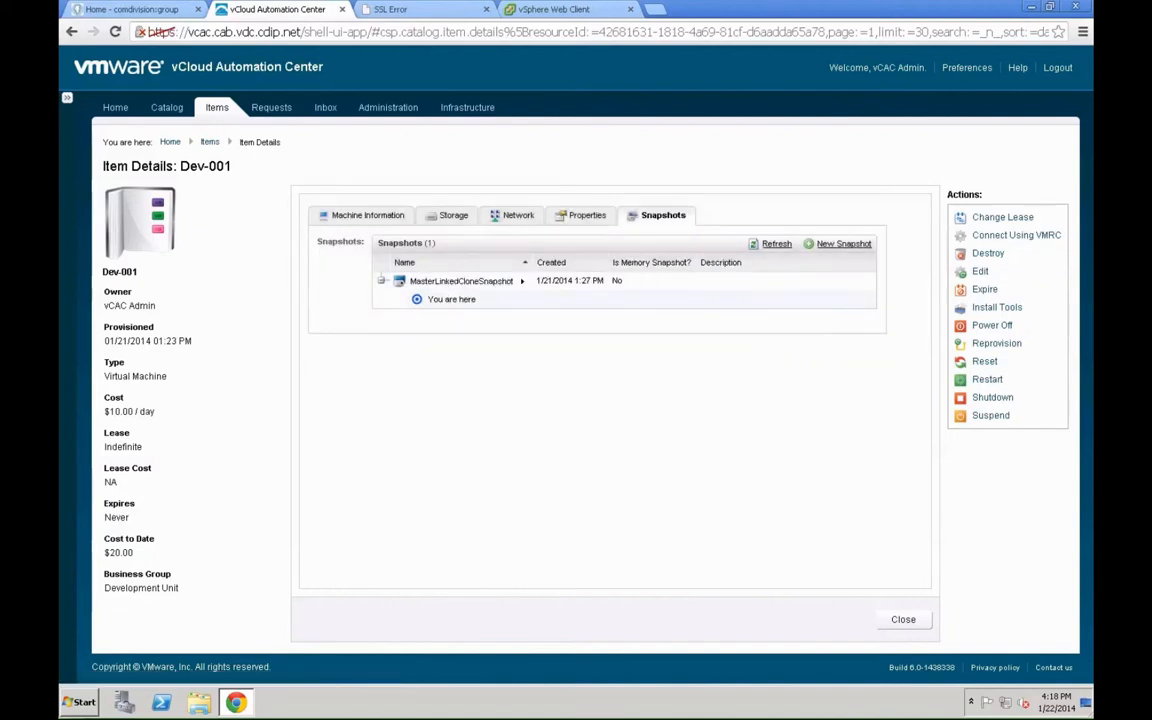
Step: Reconfigure Dev-001 and add custom property Snapshot.Policy.AgeLimit with value 7
left_click(980, 271)
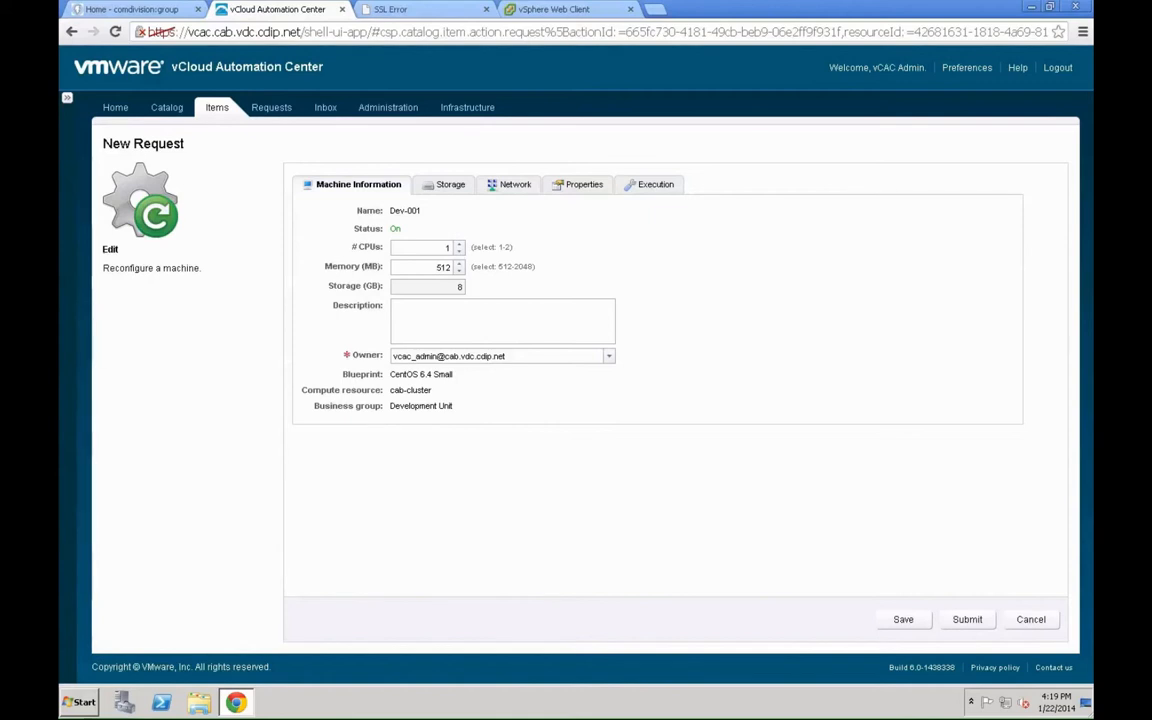
mouse_move(765, 284)
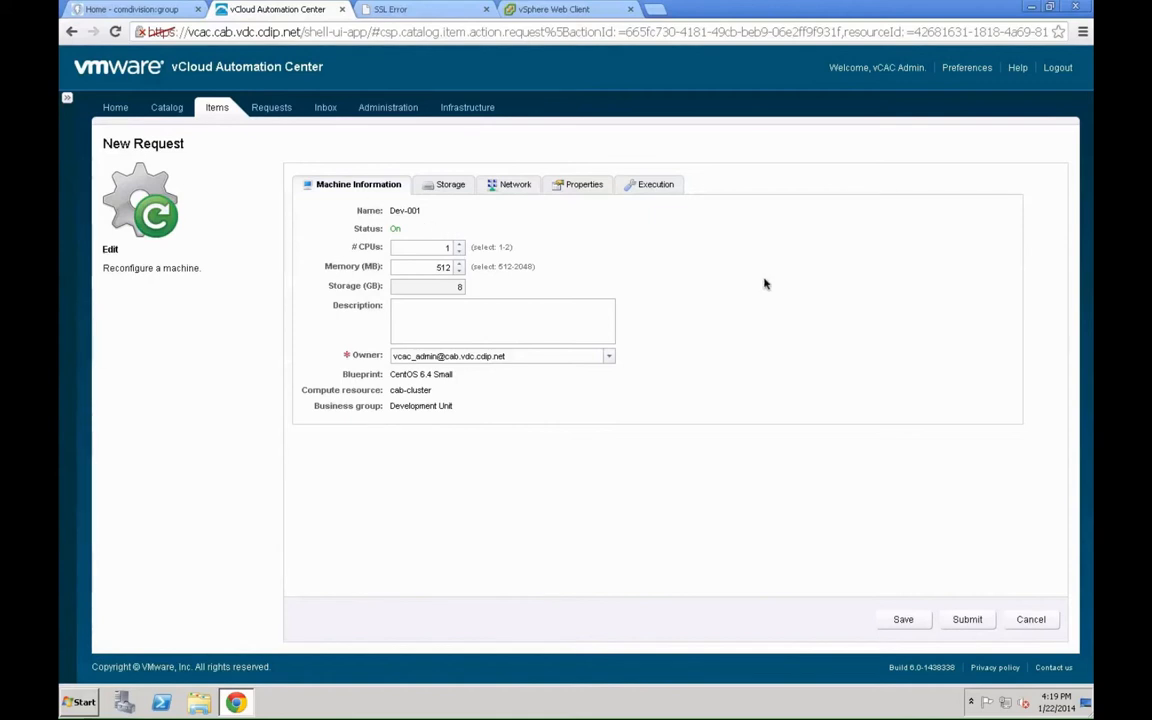
left_click(575, 184)
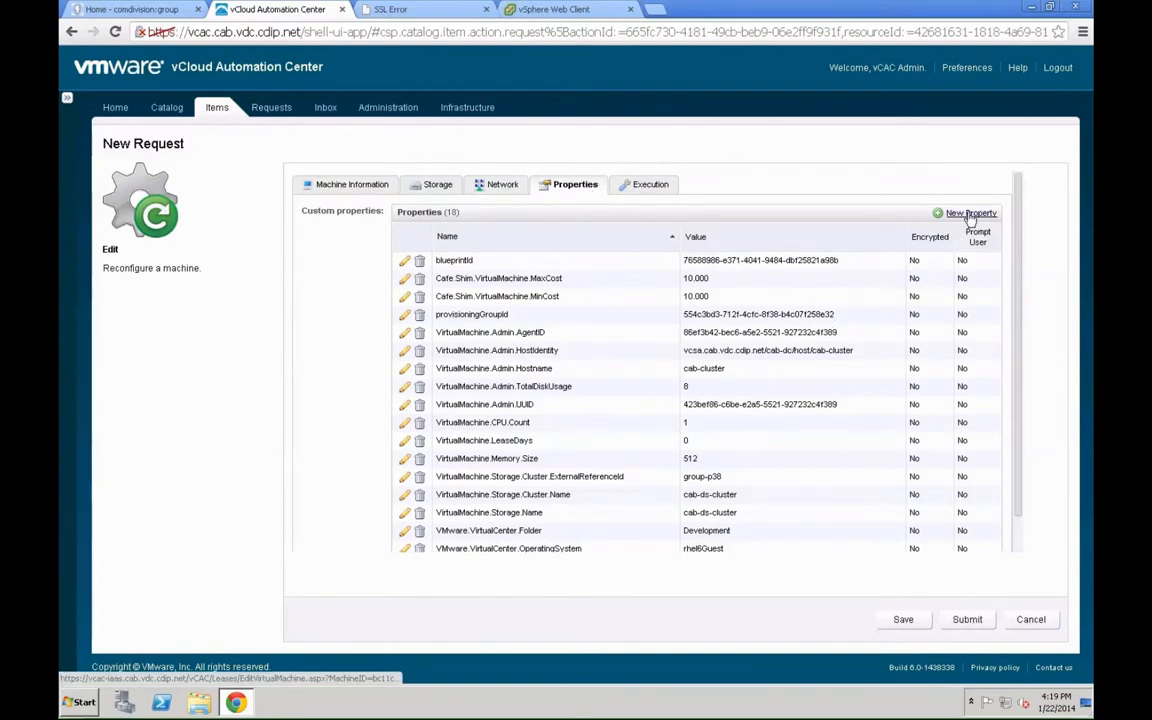
left_click(970, 212)
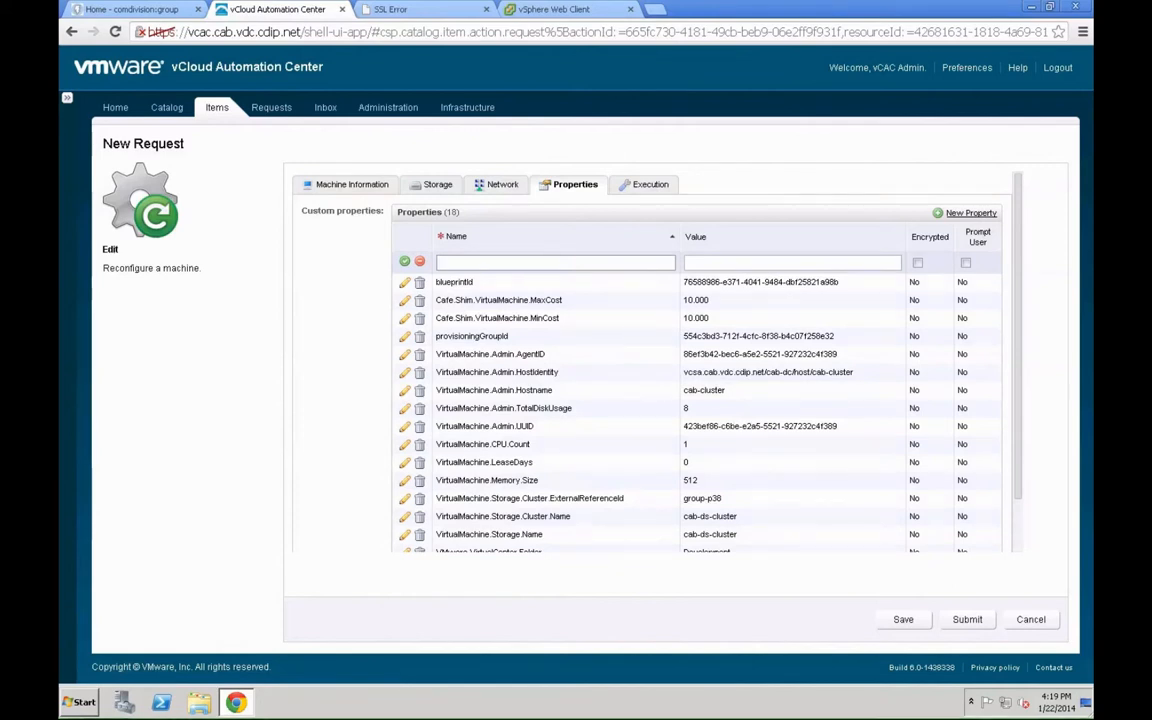
mouse_move(832, 409)
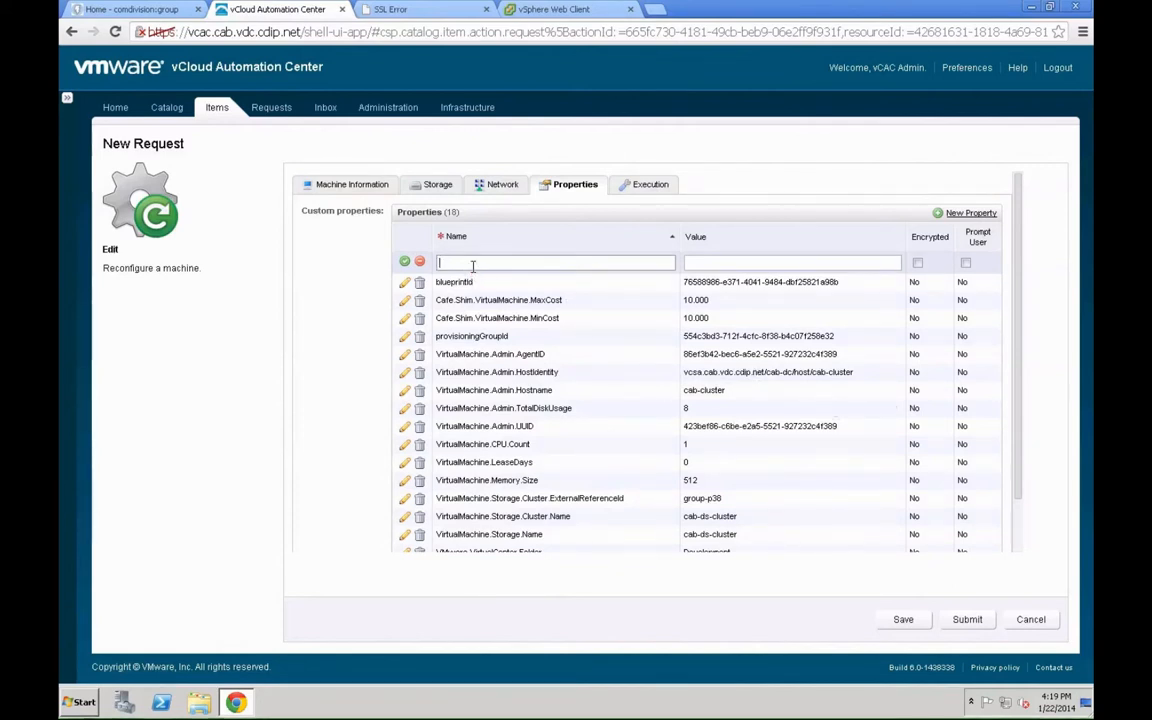
type("SnapshotPolicy")
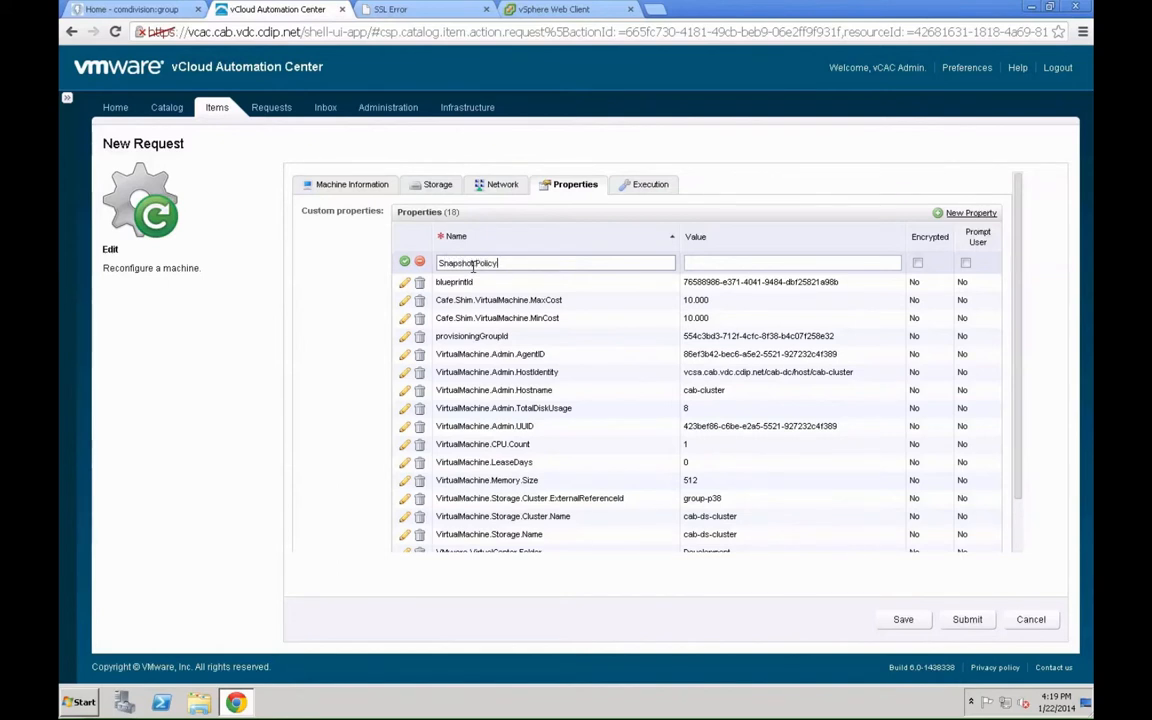
type(".AgeL")
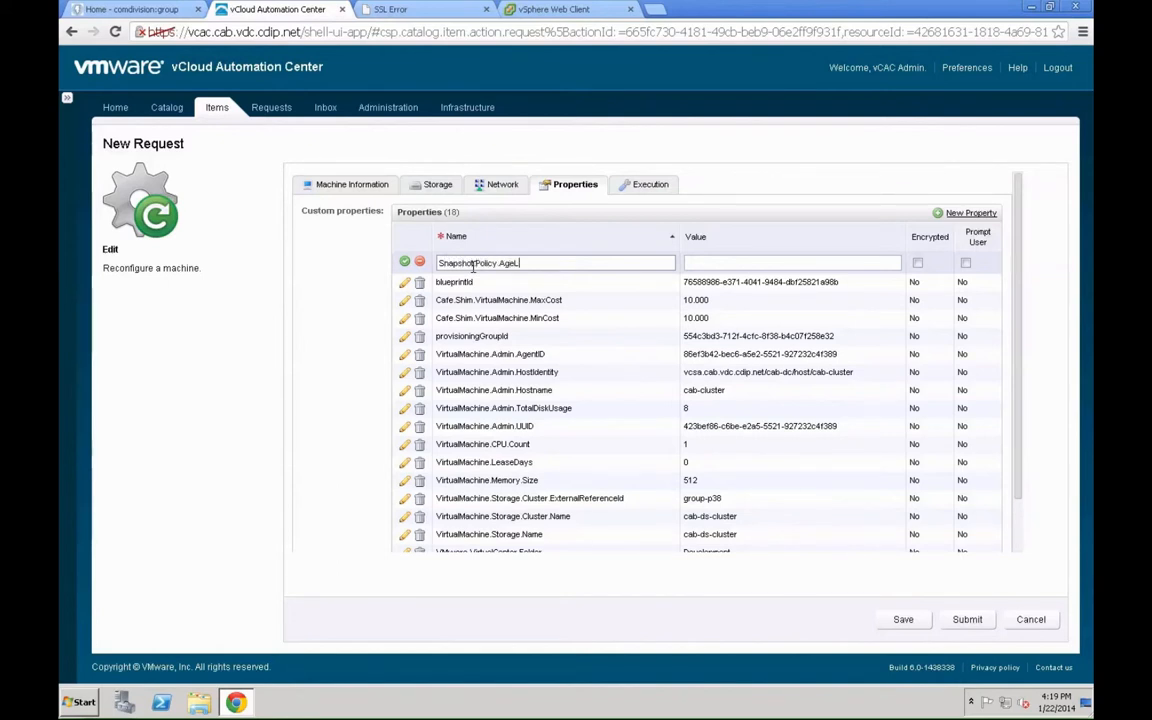
type("7")
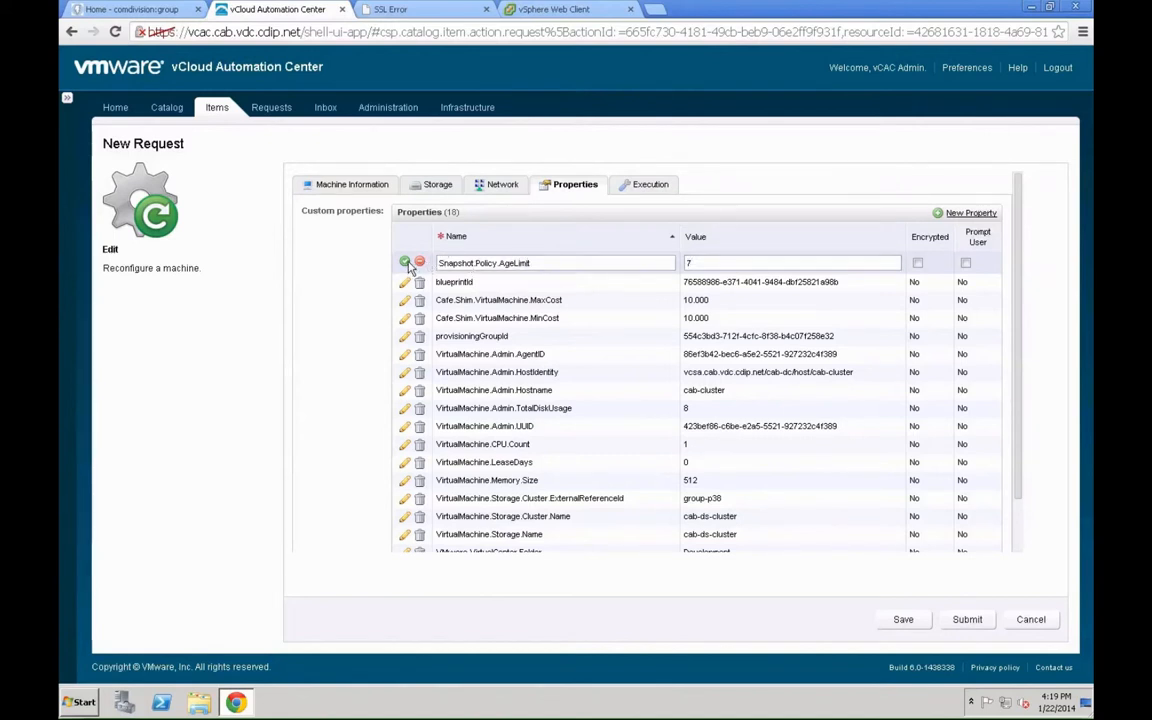
left_click(405, 262)
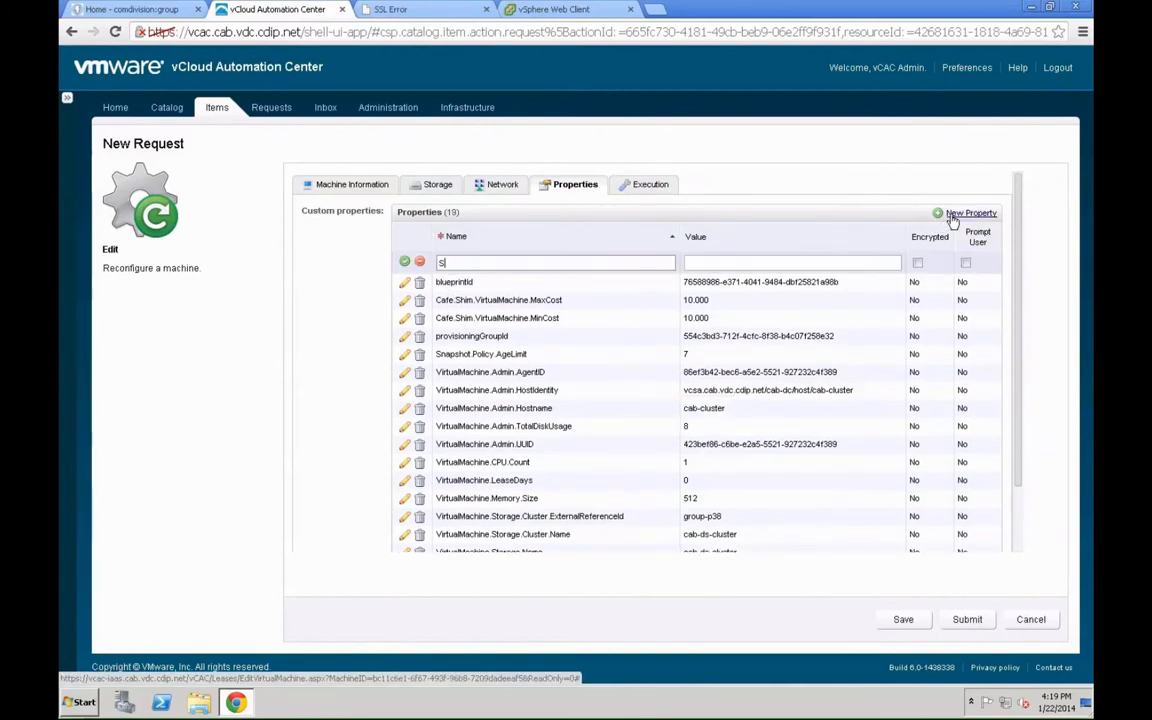
Step: Add a second custom property Snapshot.Policy.Limit with value 4
type("Snapshot.P")
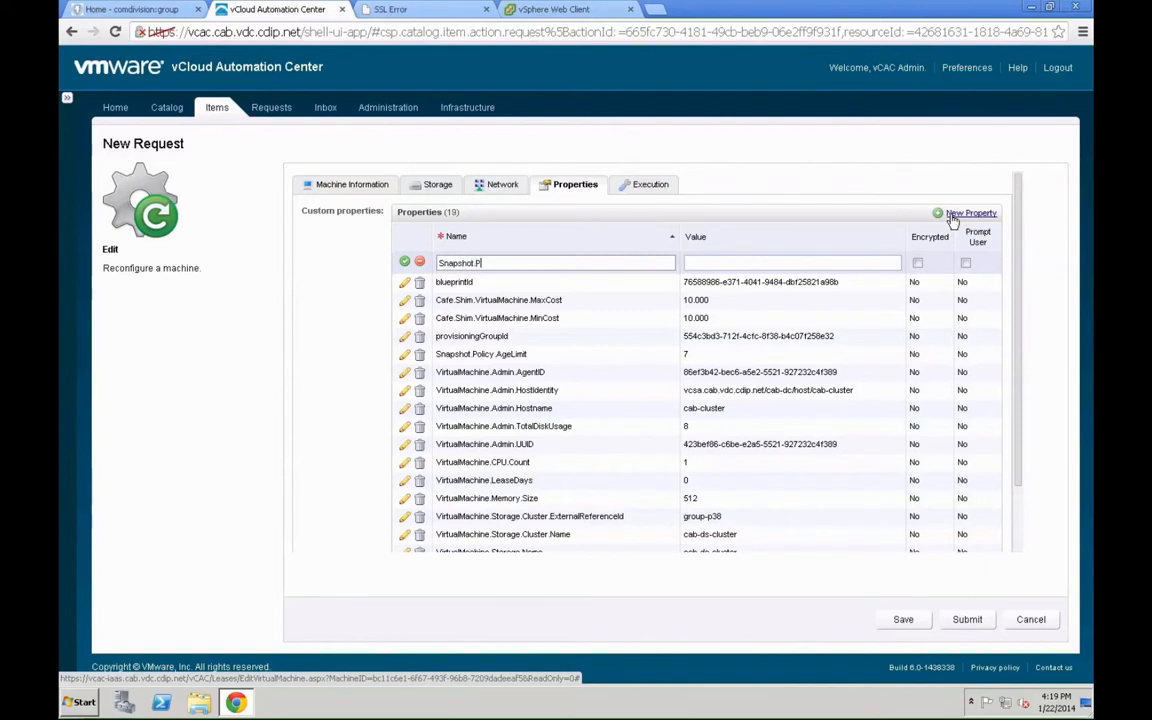
type("olicy.")
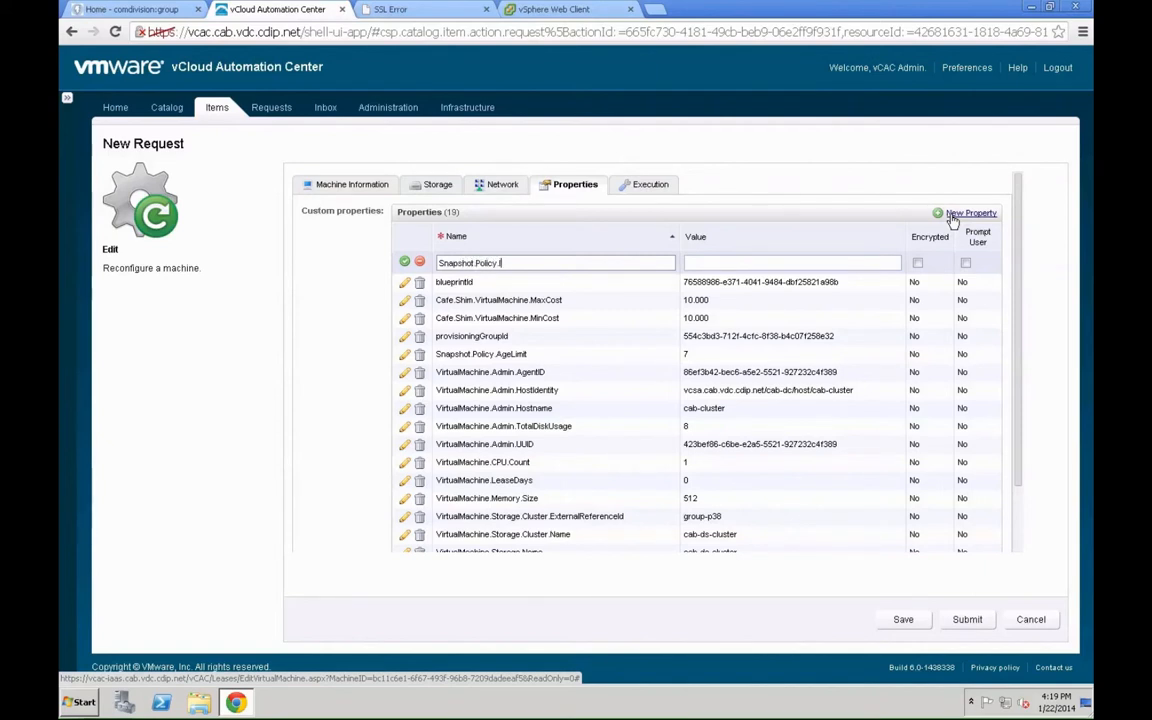
type("imit")
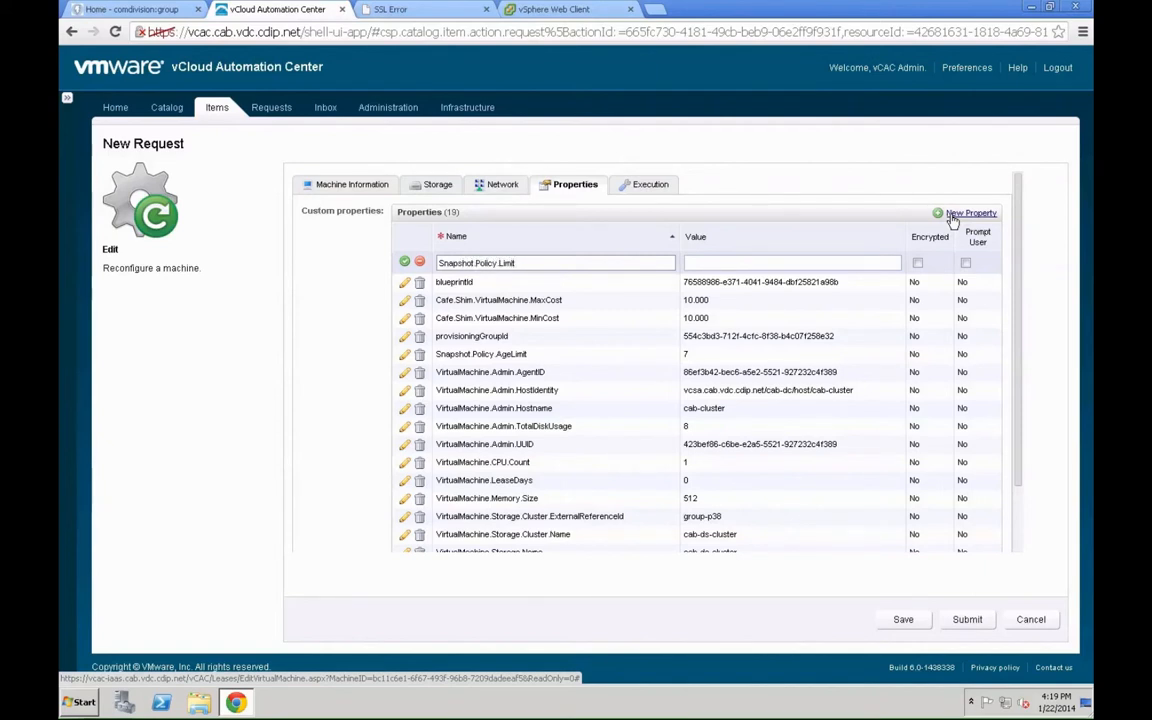
mouse_move(1028, 251)
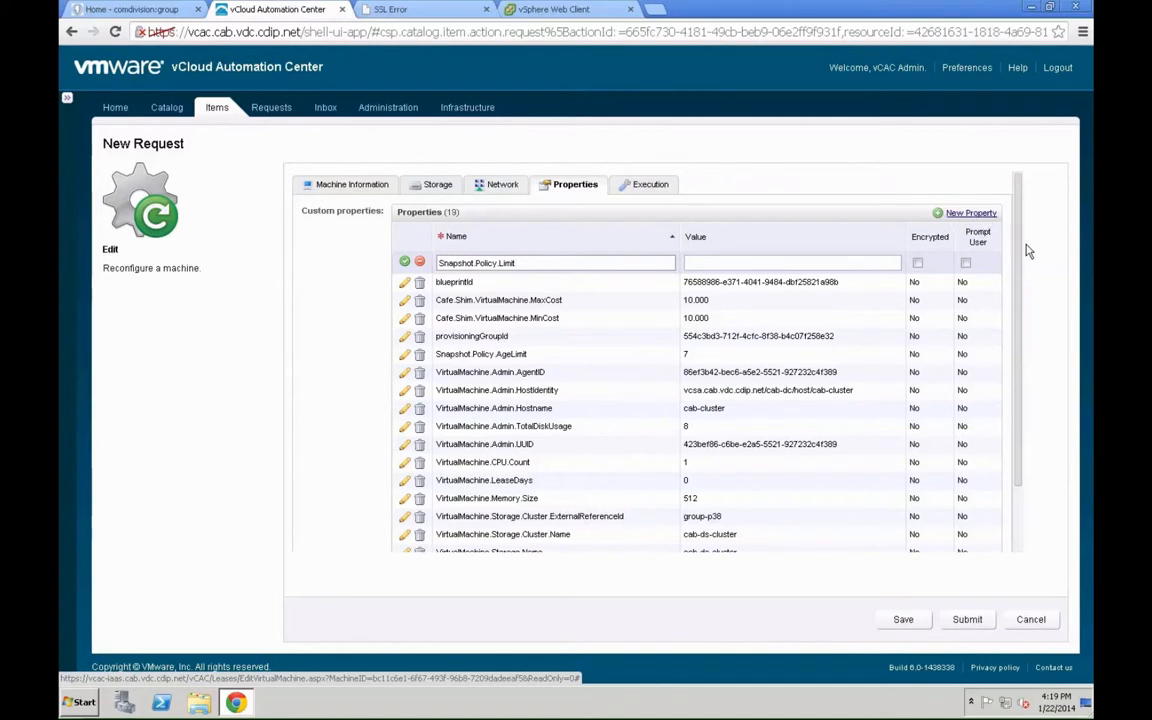
type("4")
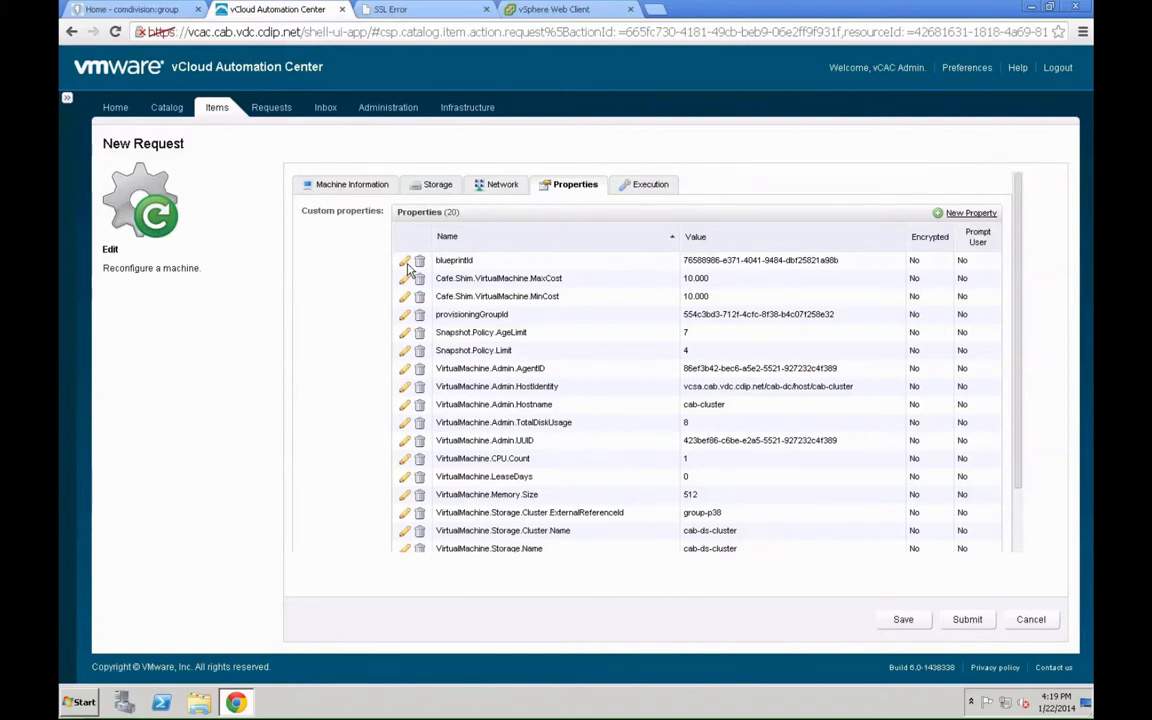
mouse_move(680, 428)
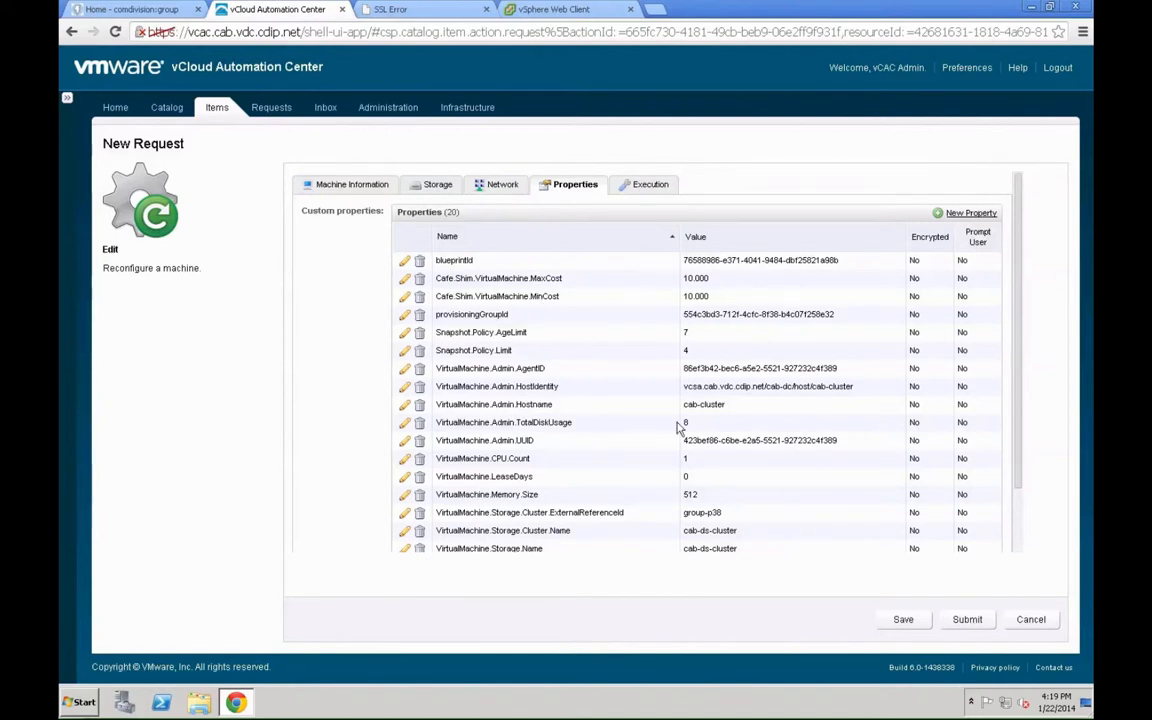
mouse_move(840, 543)
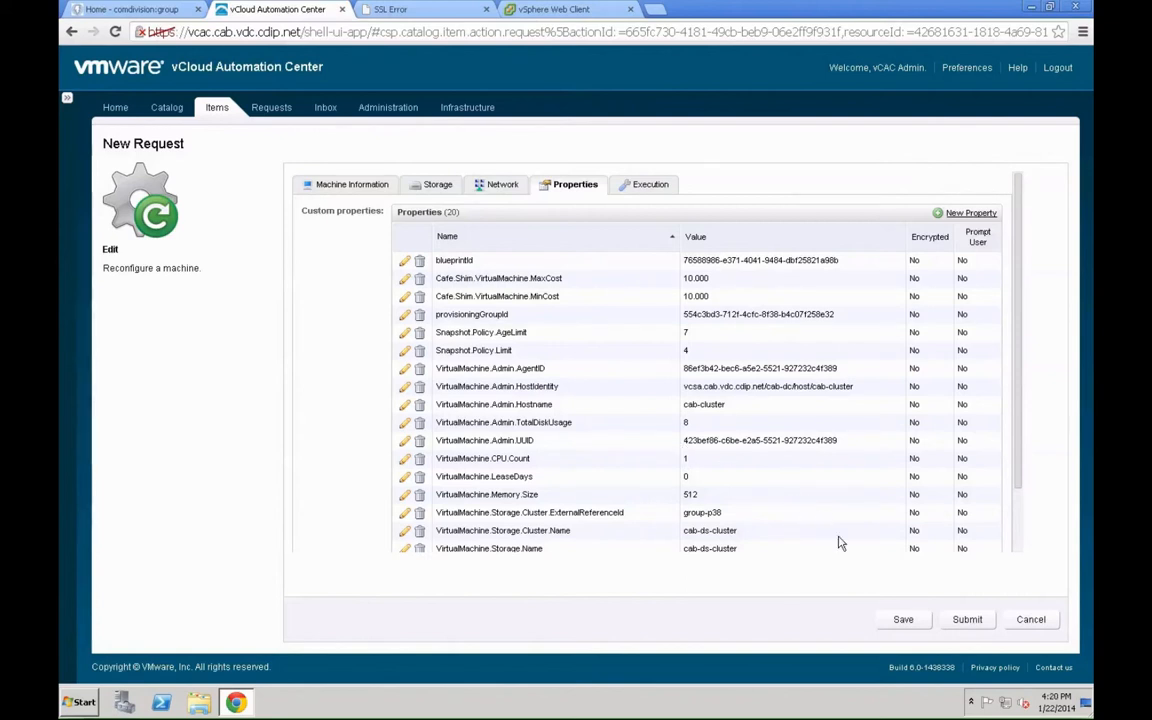
Step: Submit the Dev-001 reconfigure request and acknowledge the success confirmation
left_click(967, 619)
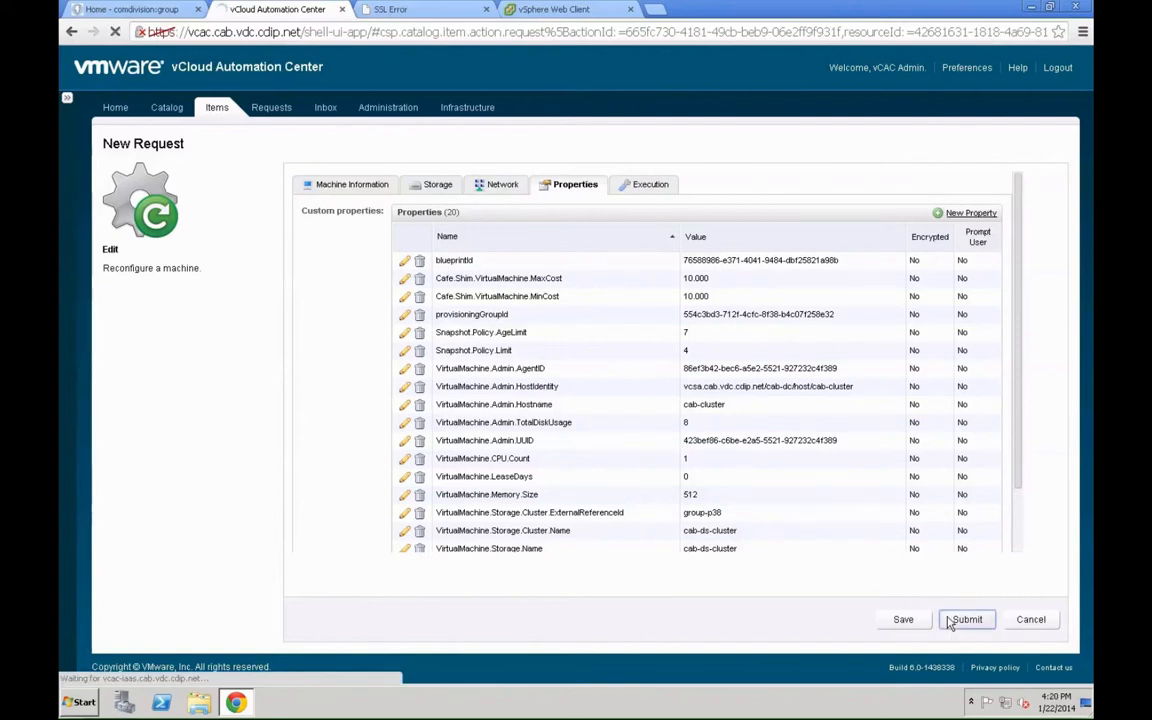
left_click(966, 619)
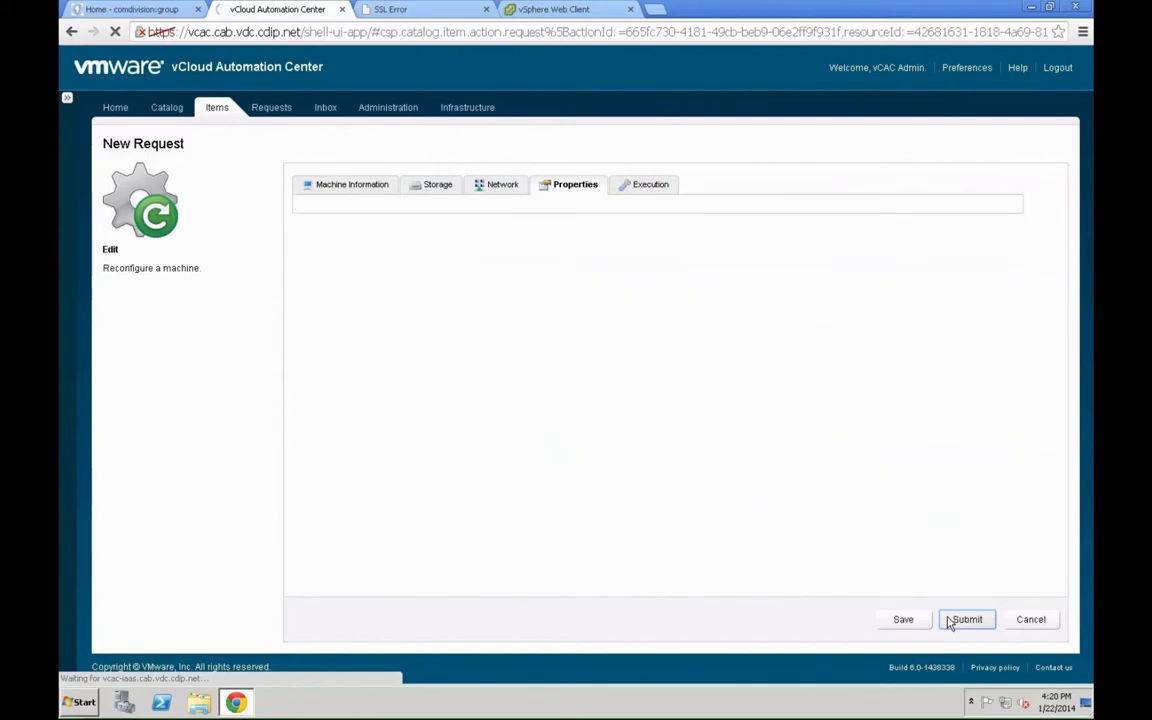
left_click(966, 619)
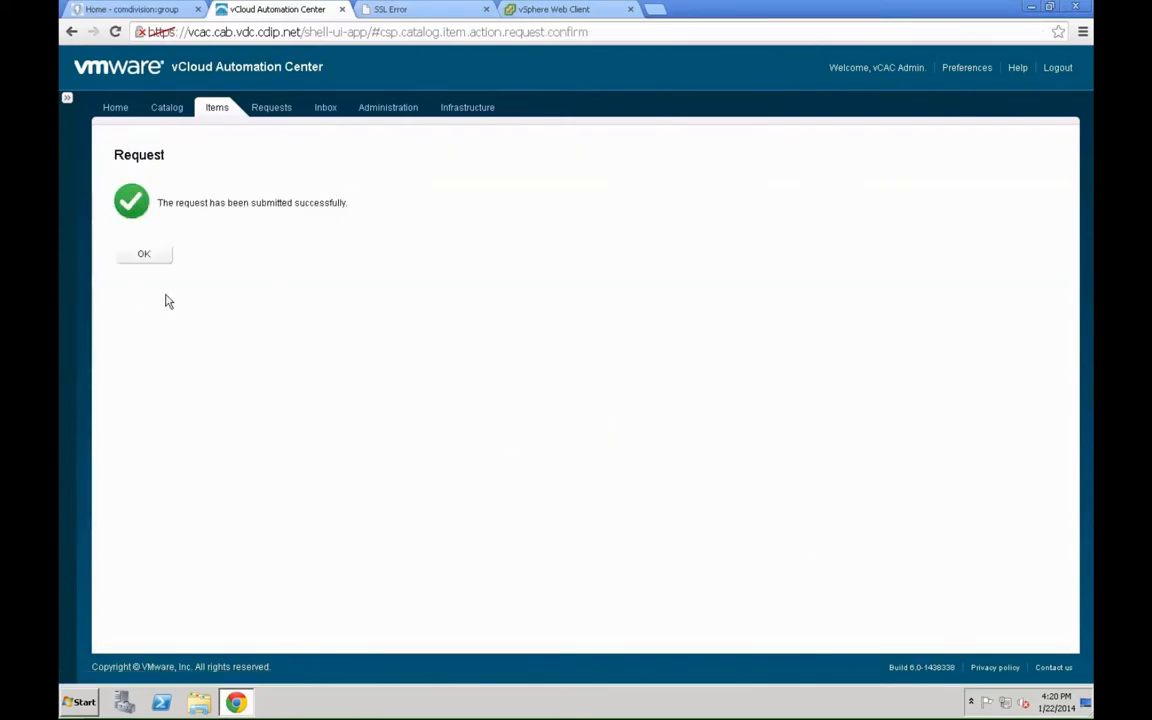
left_click(143, 253)
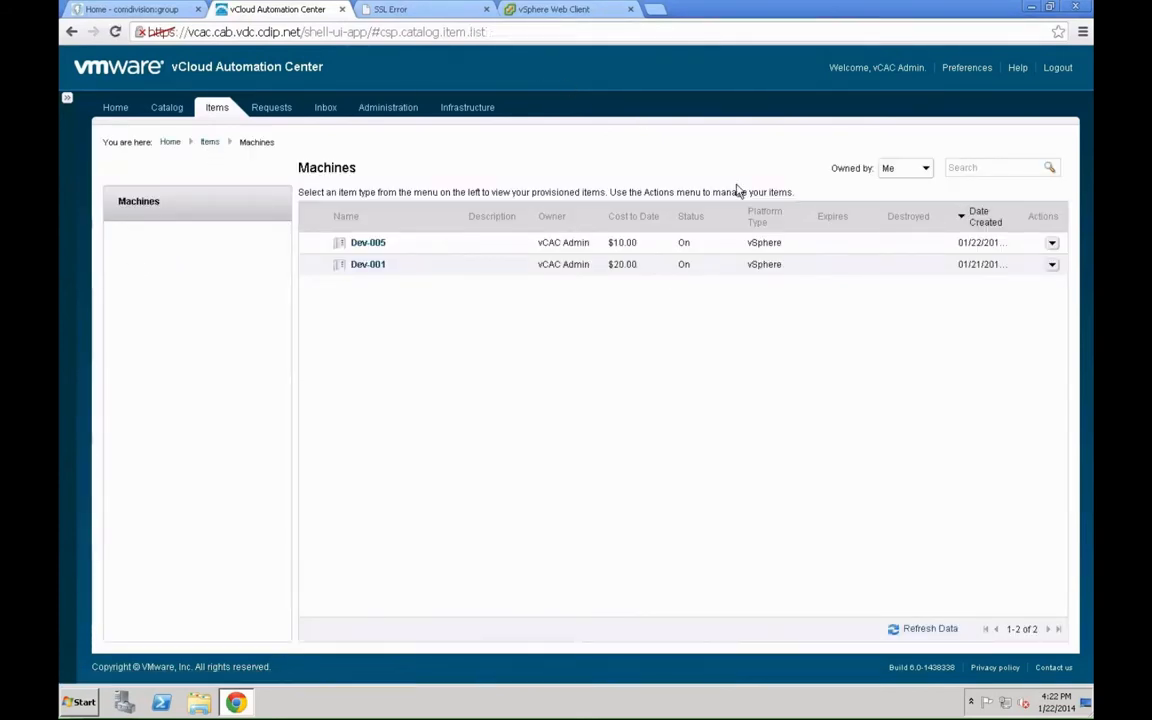
Step: View Dev-001's details again and show its Snapshots list
left_click(1051, 264)
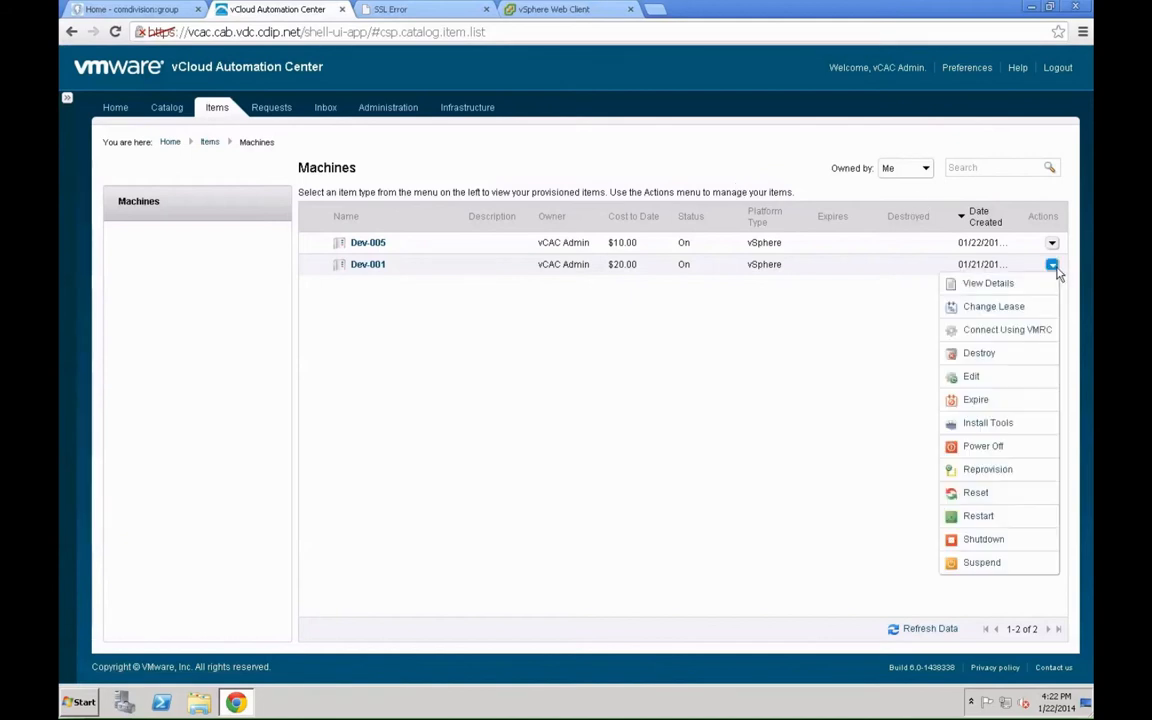
mouse_move(1007, 329)
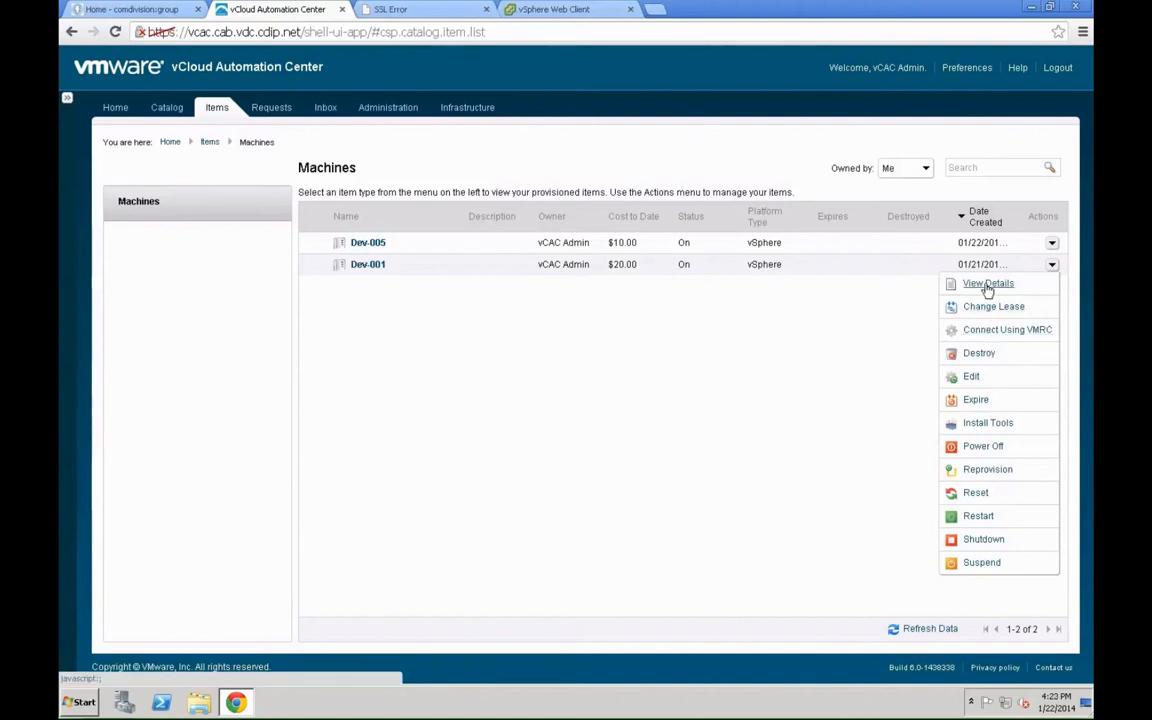
left_click(988, 283)
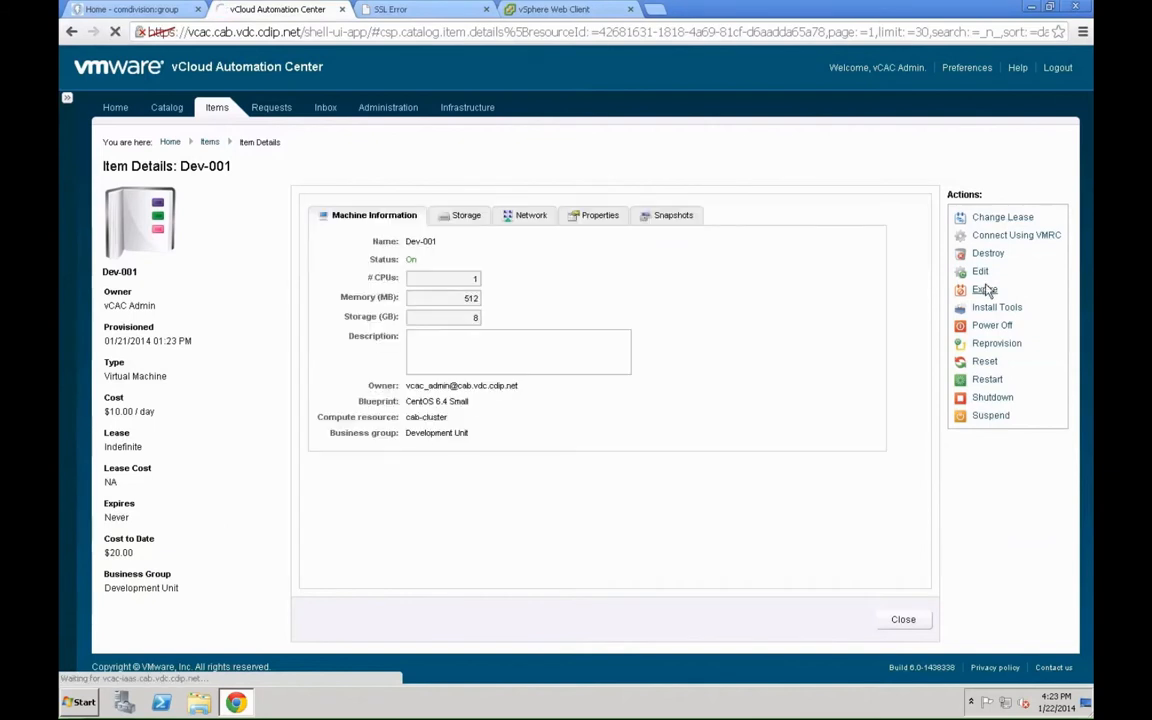
left_click(663, 215)
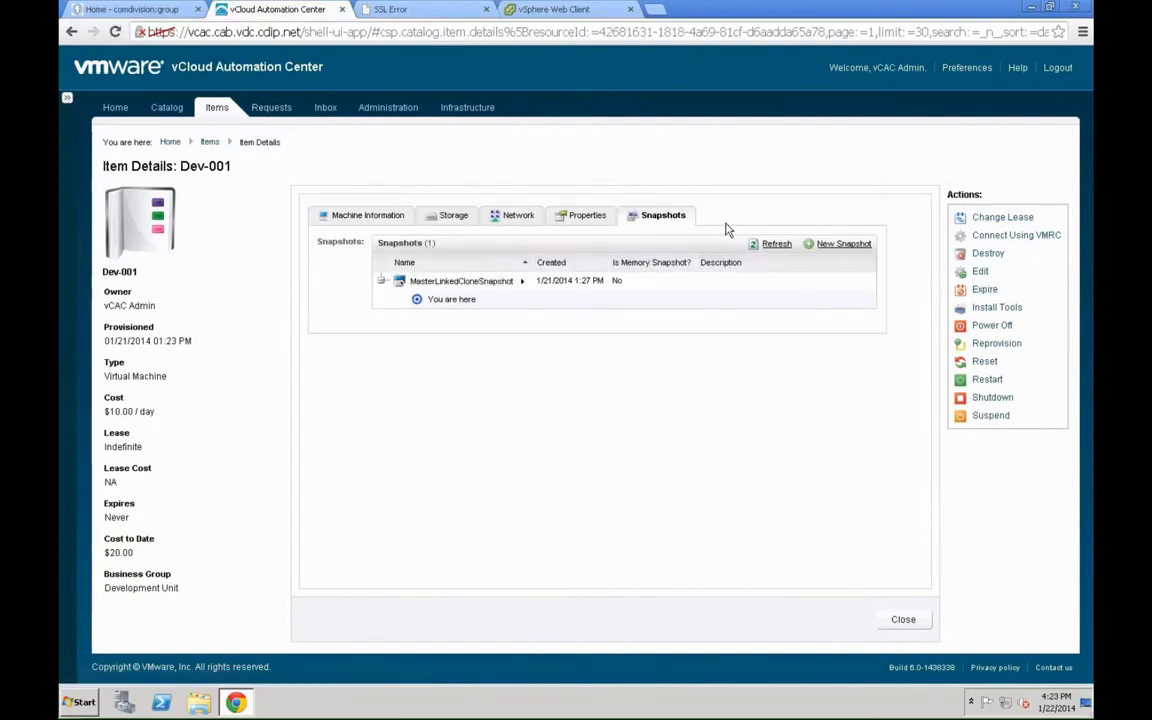
mouse_move(817, 247)
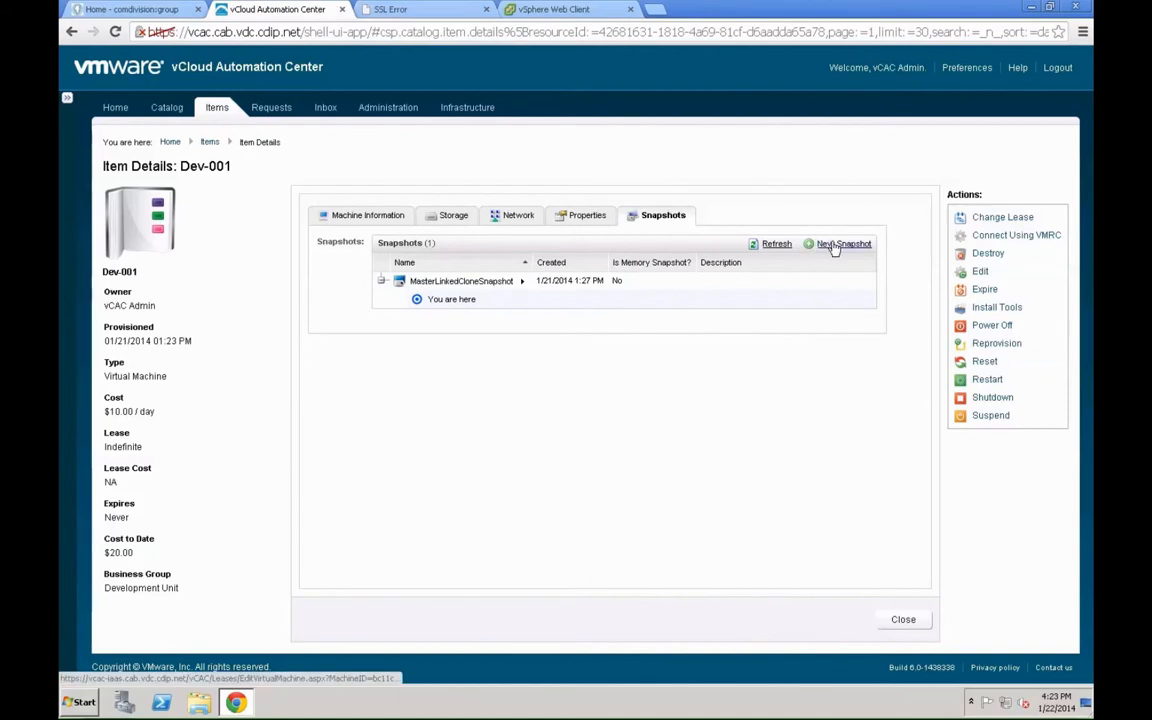
Step: Create a new snapshot of Dev-001 named Snapshot-002 and confirm it
left_click(844, 243)
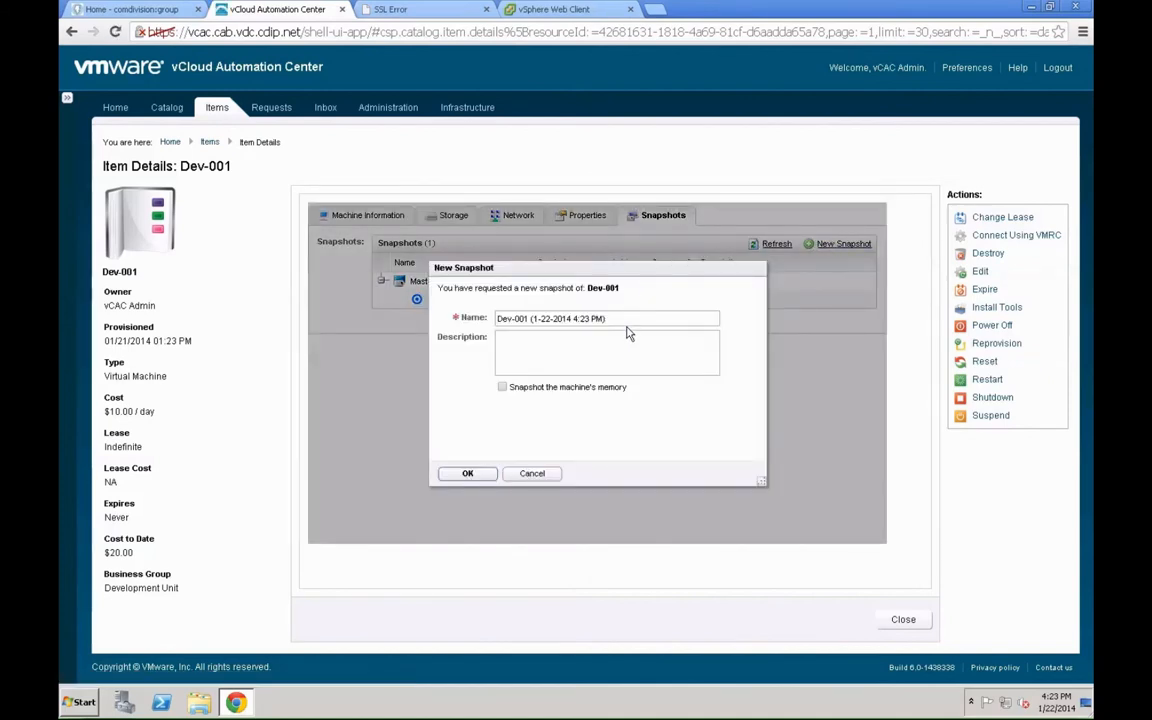
type("S")
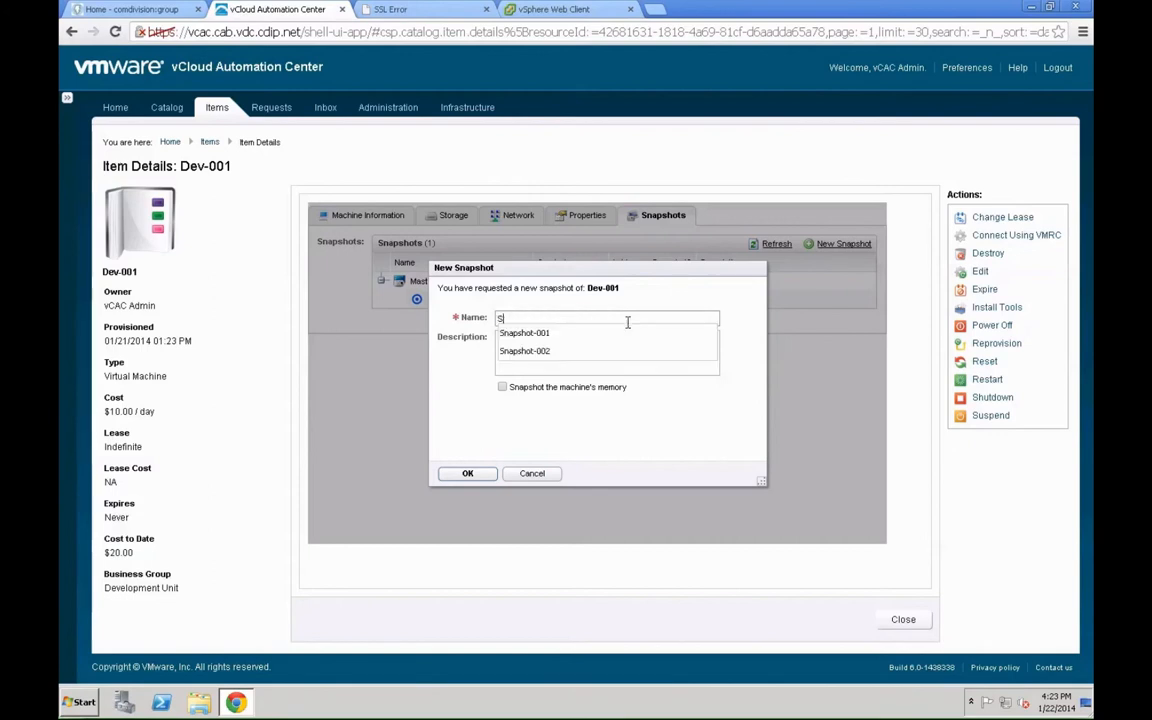
type("napshot-")
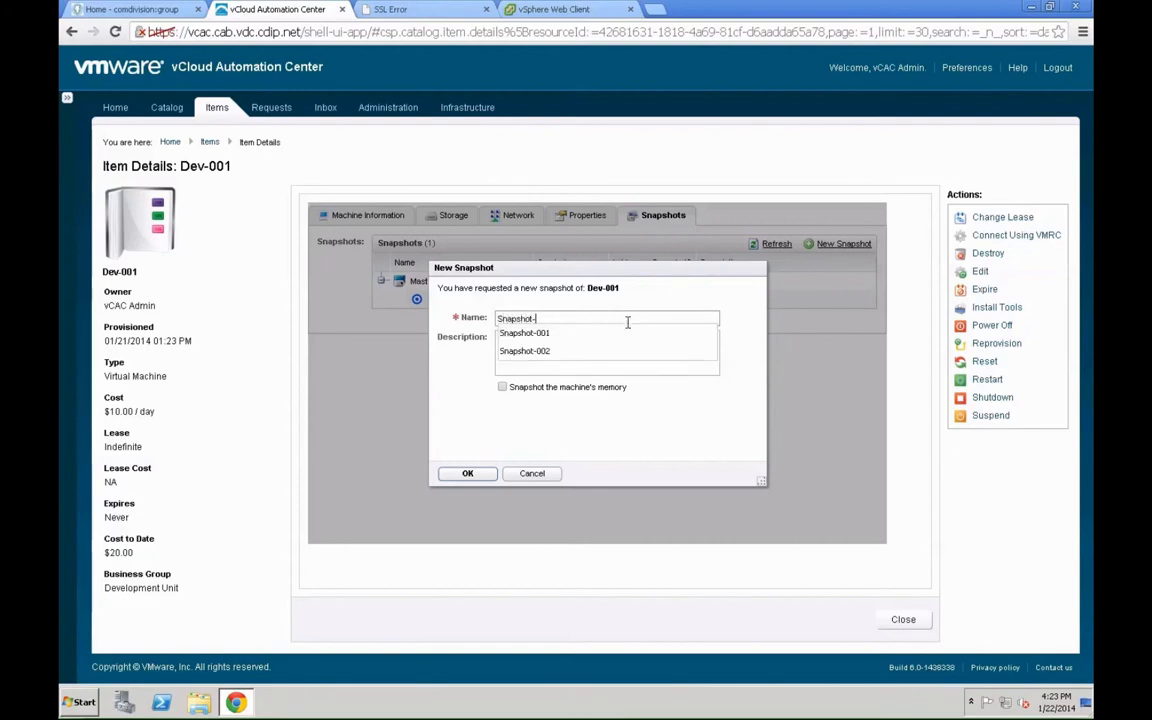
left_click(524, 350)
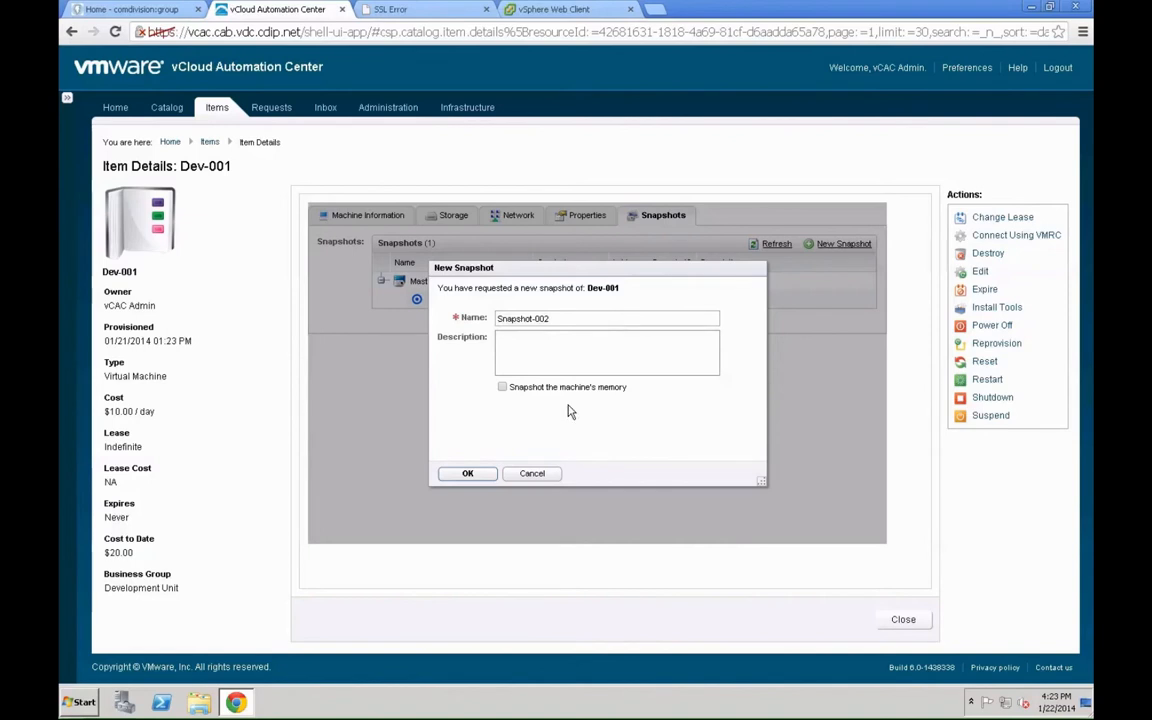
left_click(467, 473)
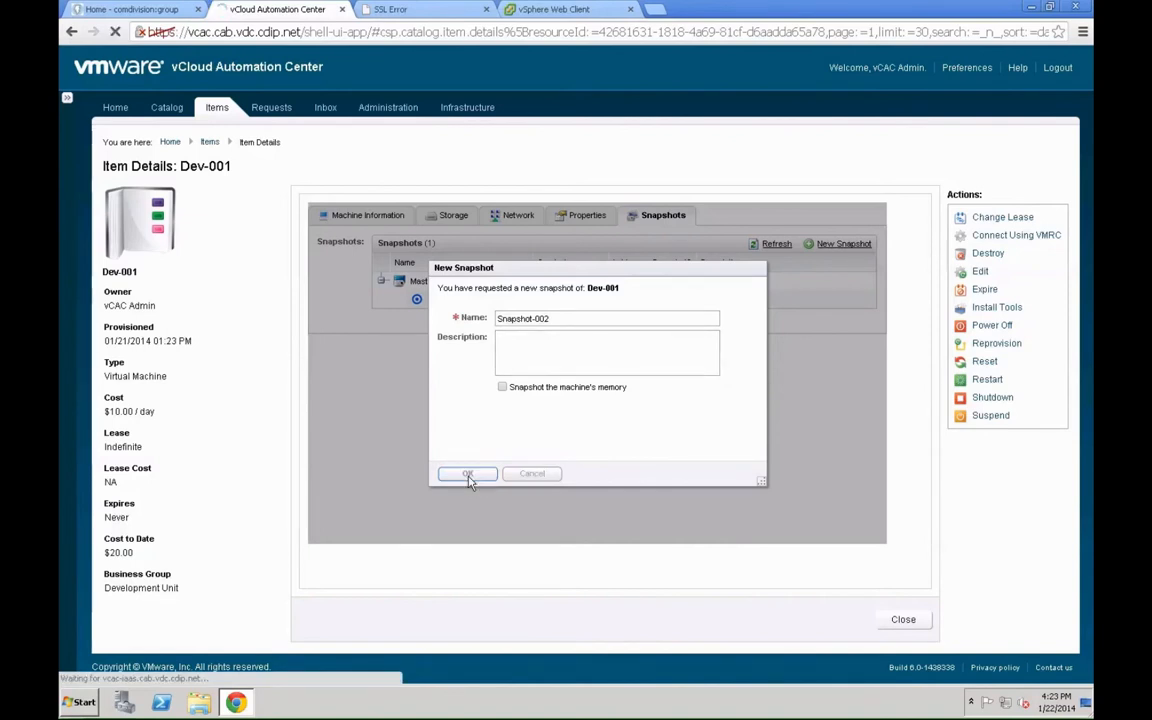
left_click(467, 473)
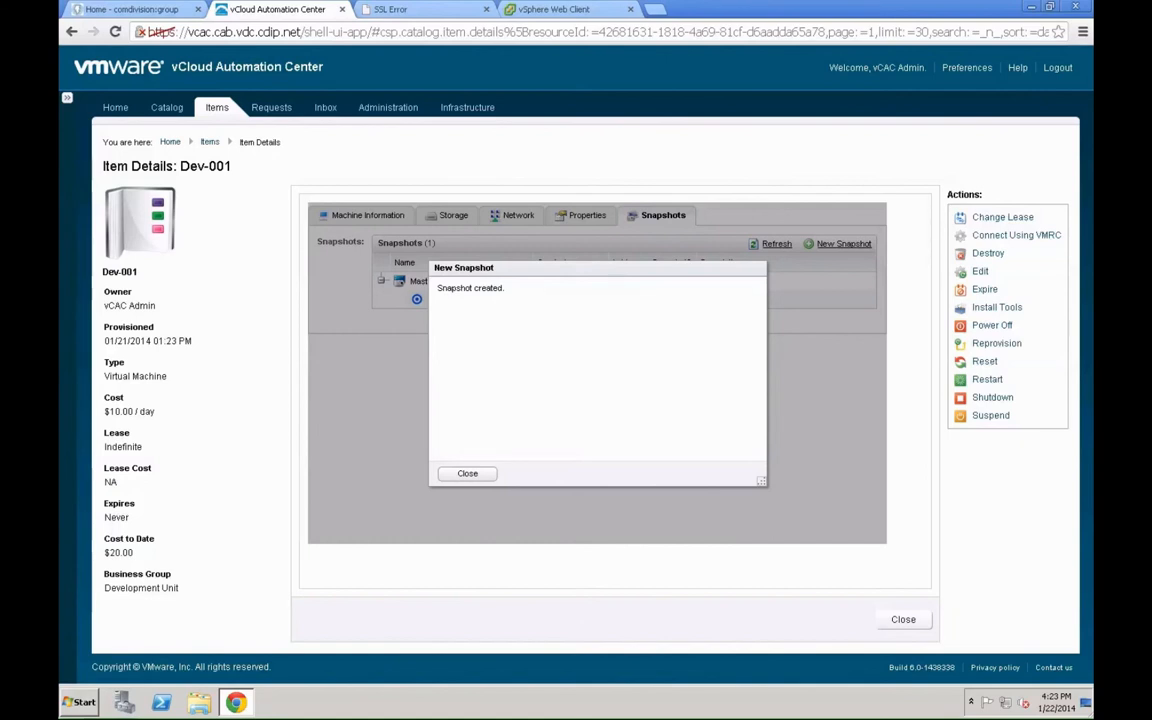
mouse_move(561, 399)
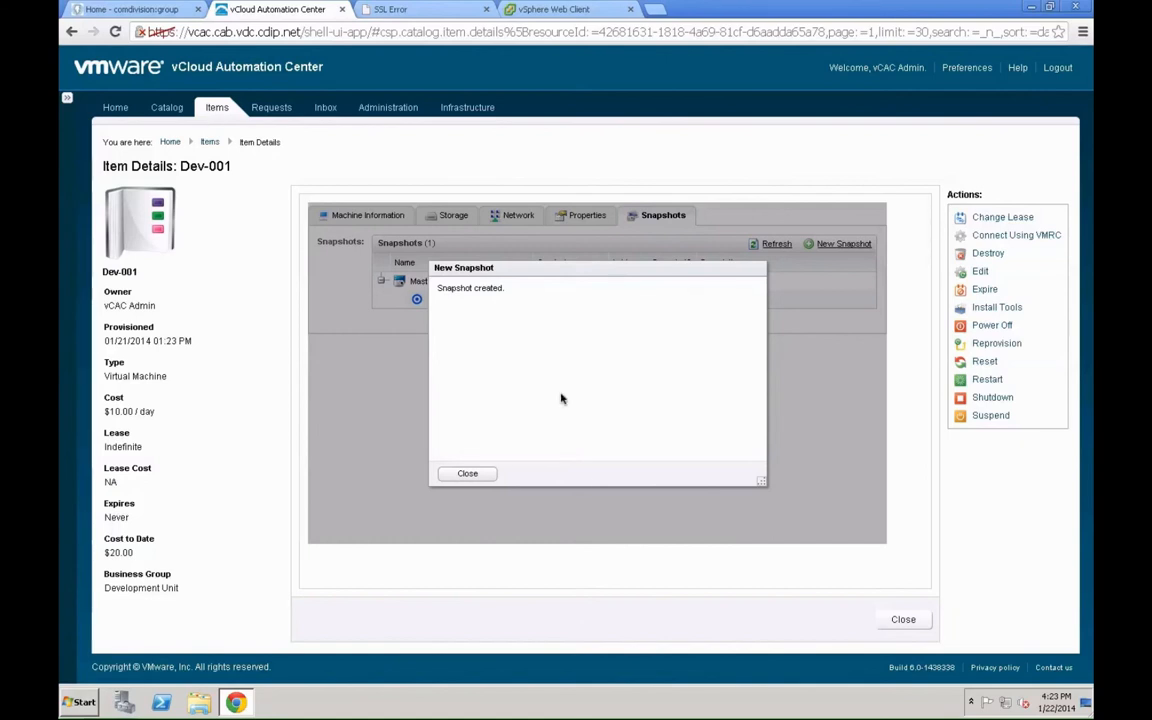
Step: Dismiss the snapshot-created message and return to the machines list
left_click(467, 473)
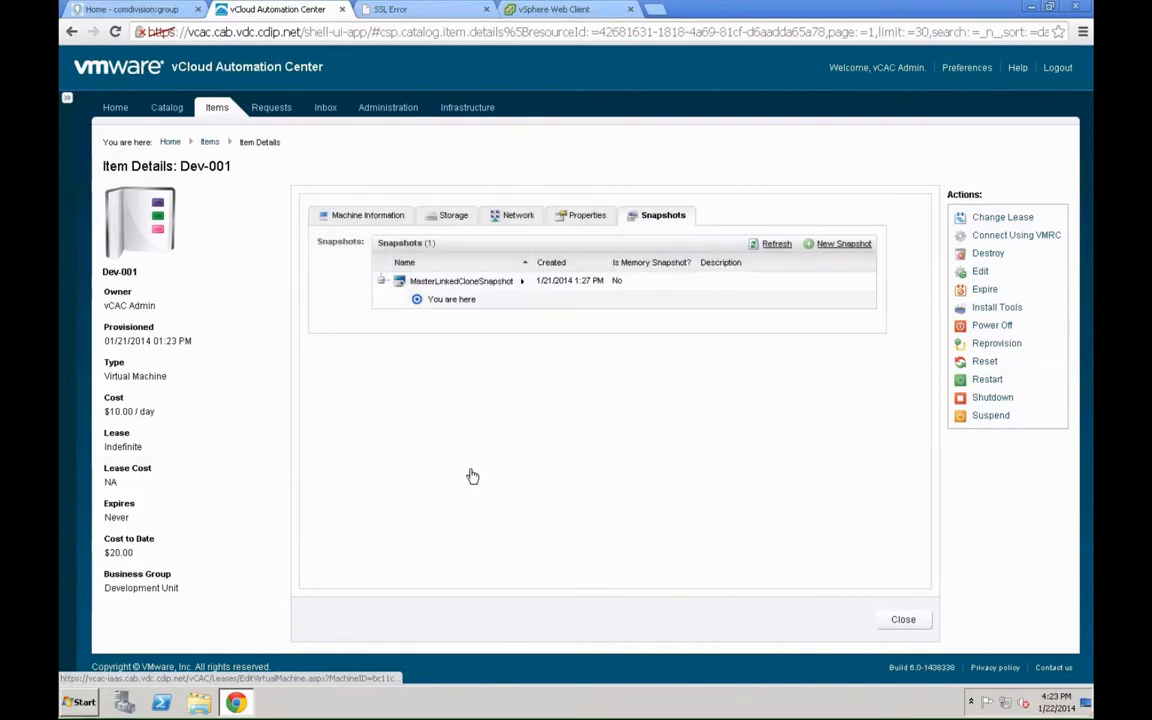
left_click(843, 243)
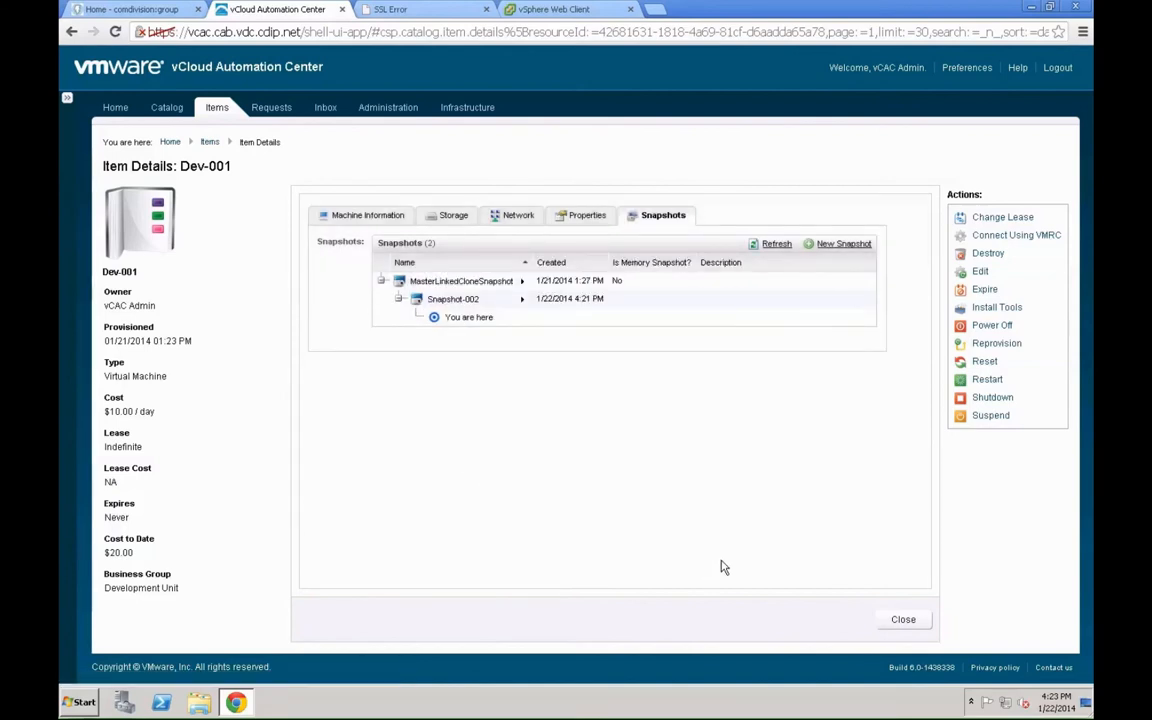
left_click(902, 619)
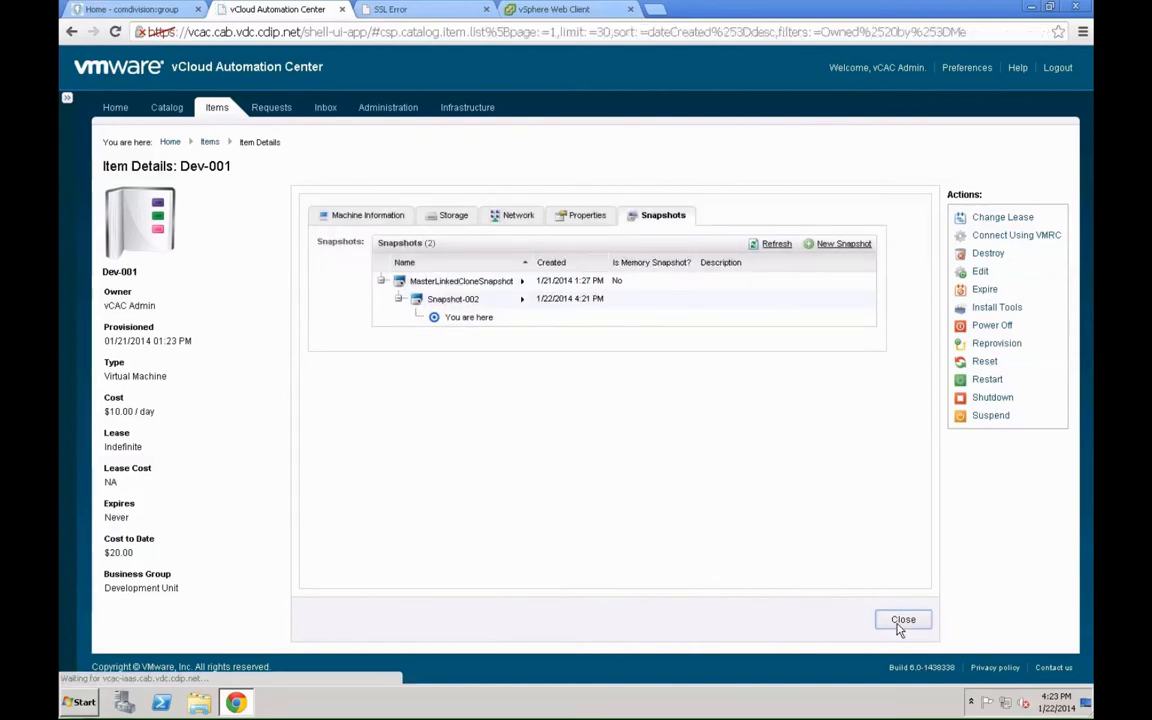
left_click(903, 619)
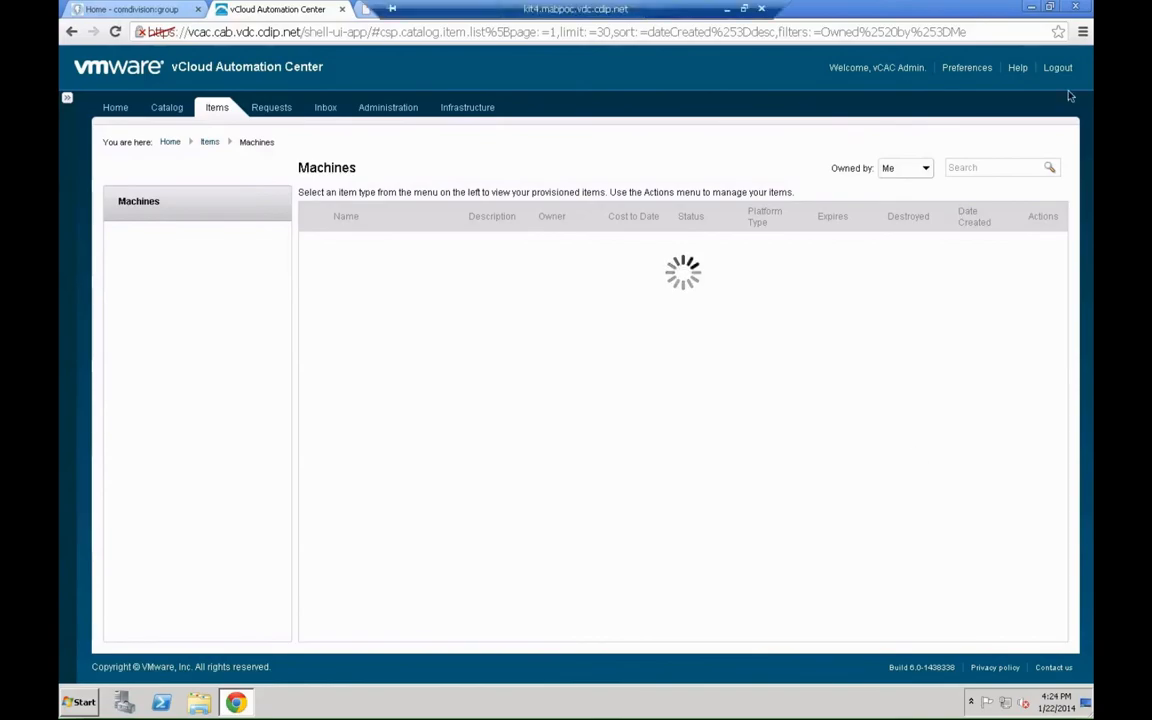